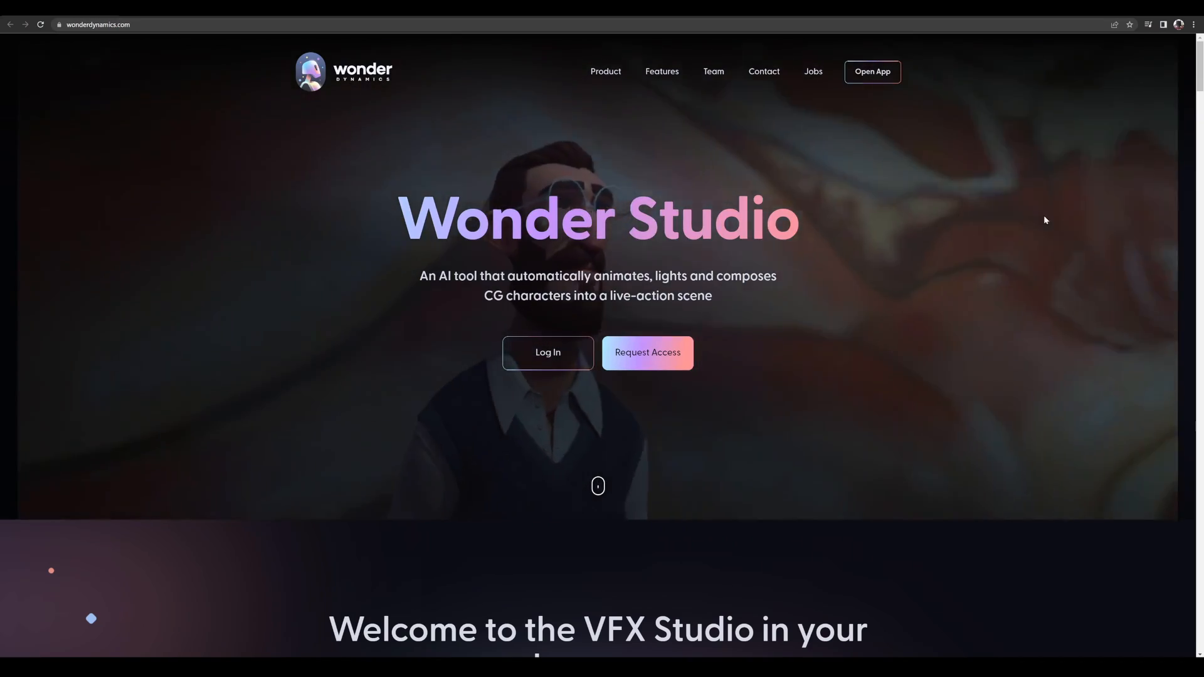
# - Scroll past the hero banner to the 'Welcome to the VFX Studio in your browser' section
pyautogui.scroll(-3)
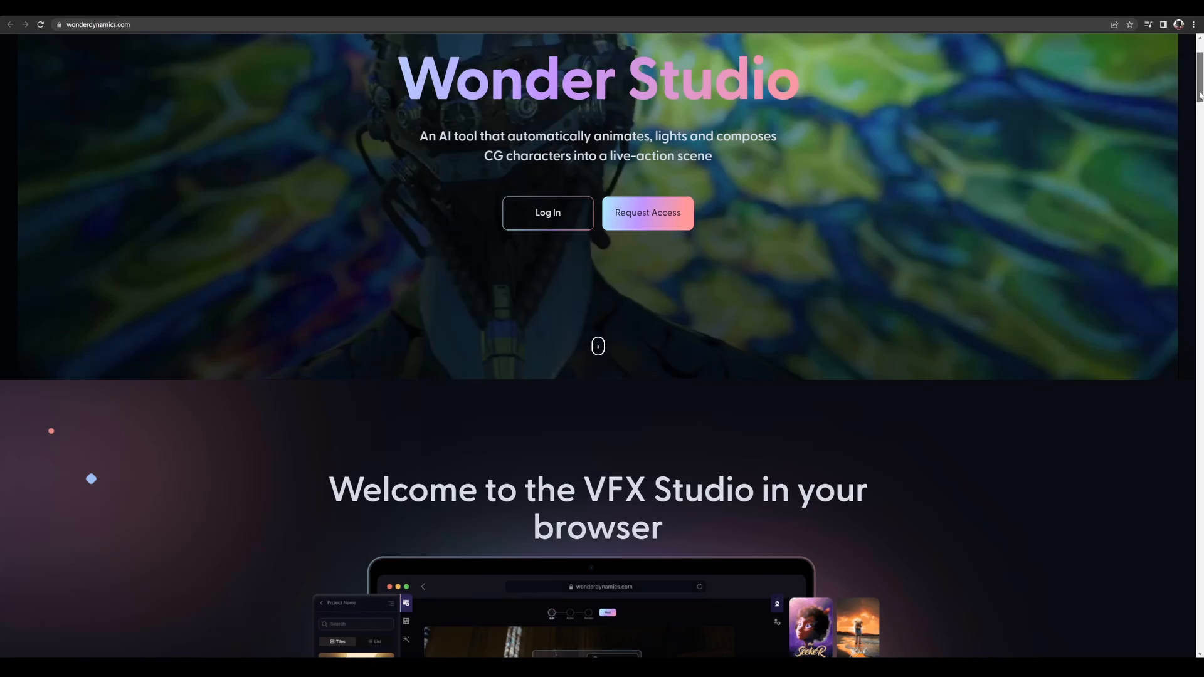
pyautogui.scroll(-3)
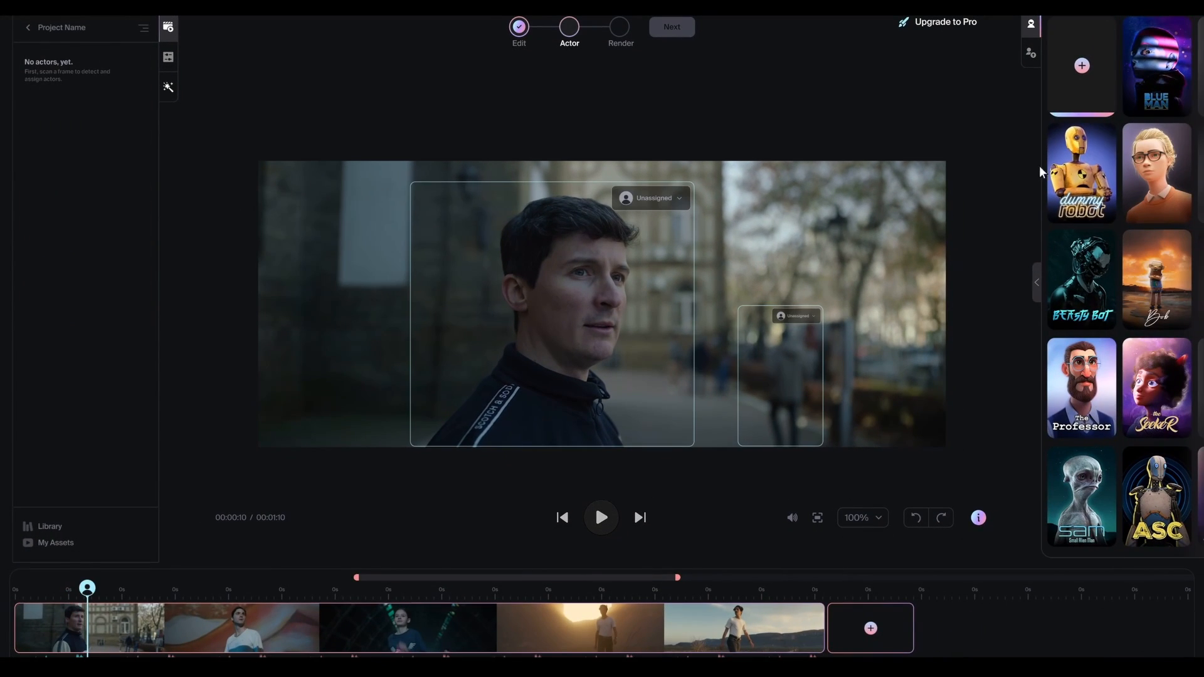
# - Assign the Dummy Bot character card to Actor 1 in the Actor step
pyautogui.click(1081, 172)
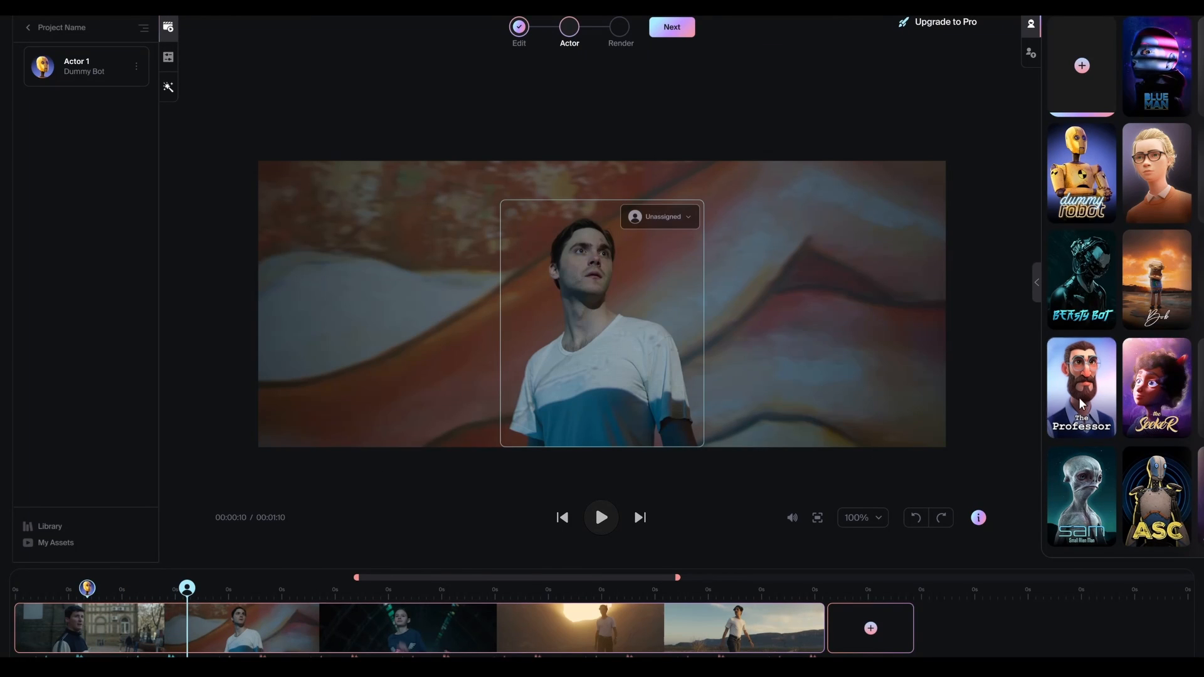
pyautogui.click(1080, 387)
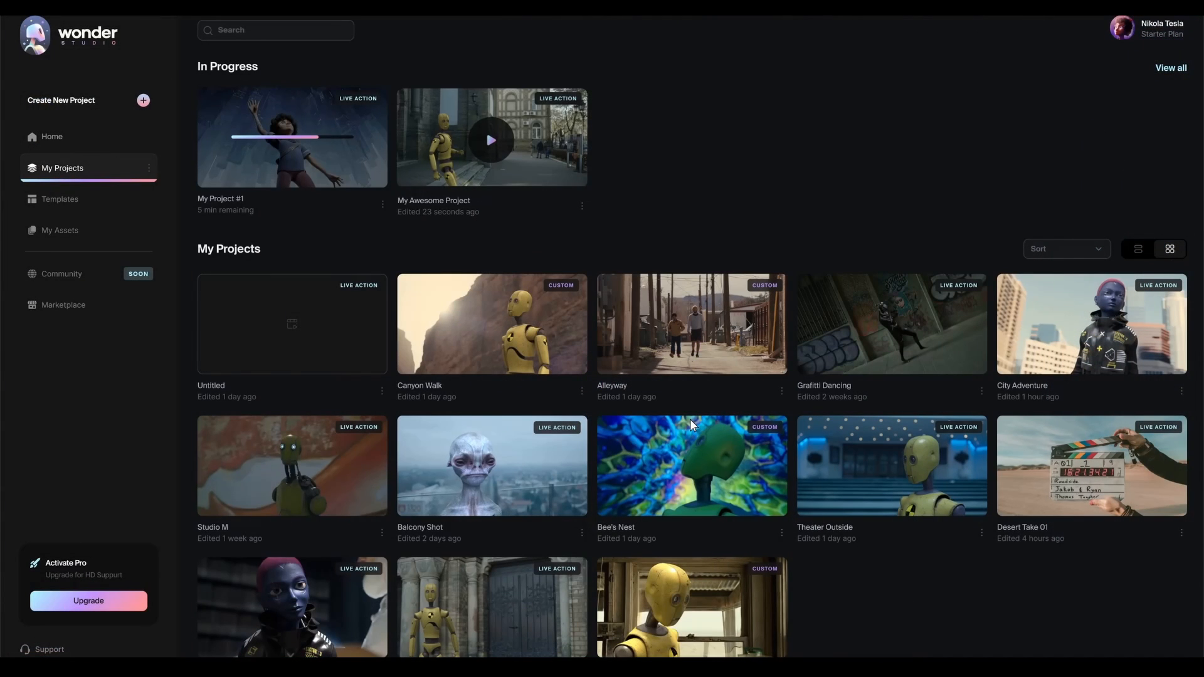
# - Open the 'My awesome project' thumbnail on the dashboard to its preview player
pyautogui.click(491, 140)
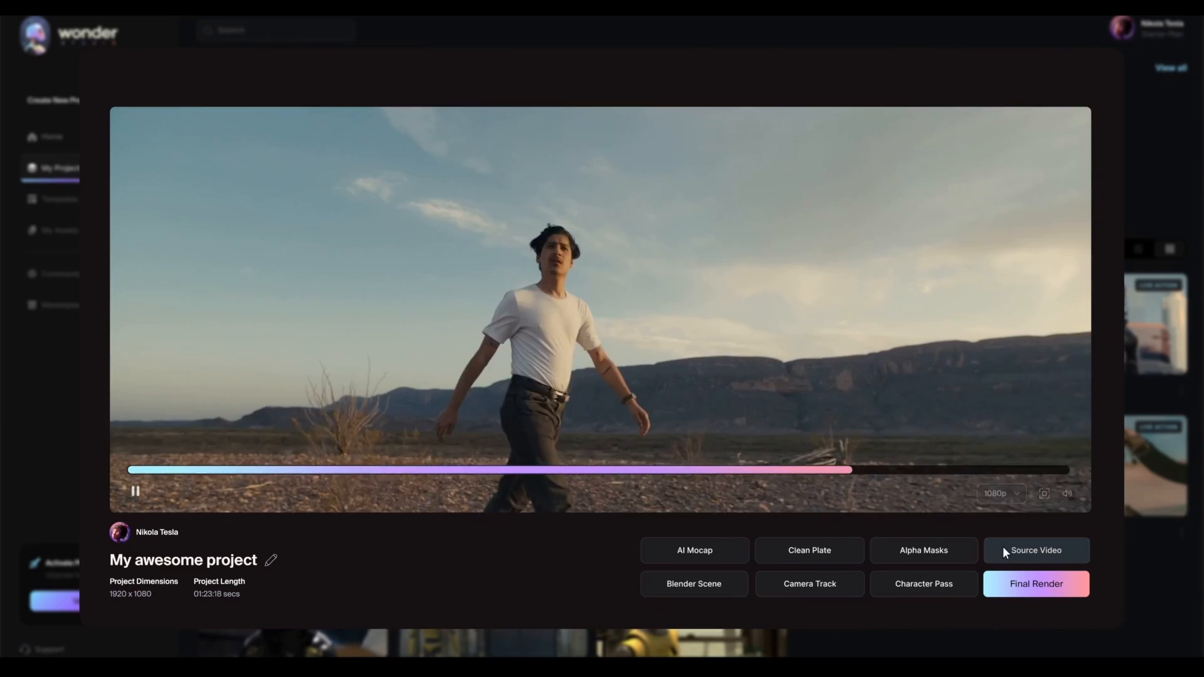
# - Switch the preview through Source Video, AI Mocap, Alpha Masks, Clean Plate and Blender Scene
pyautogui.click(694, 551)
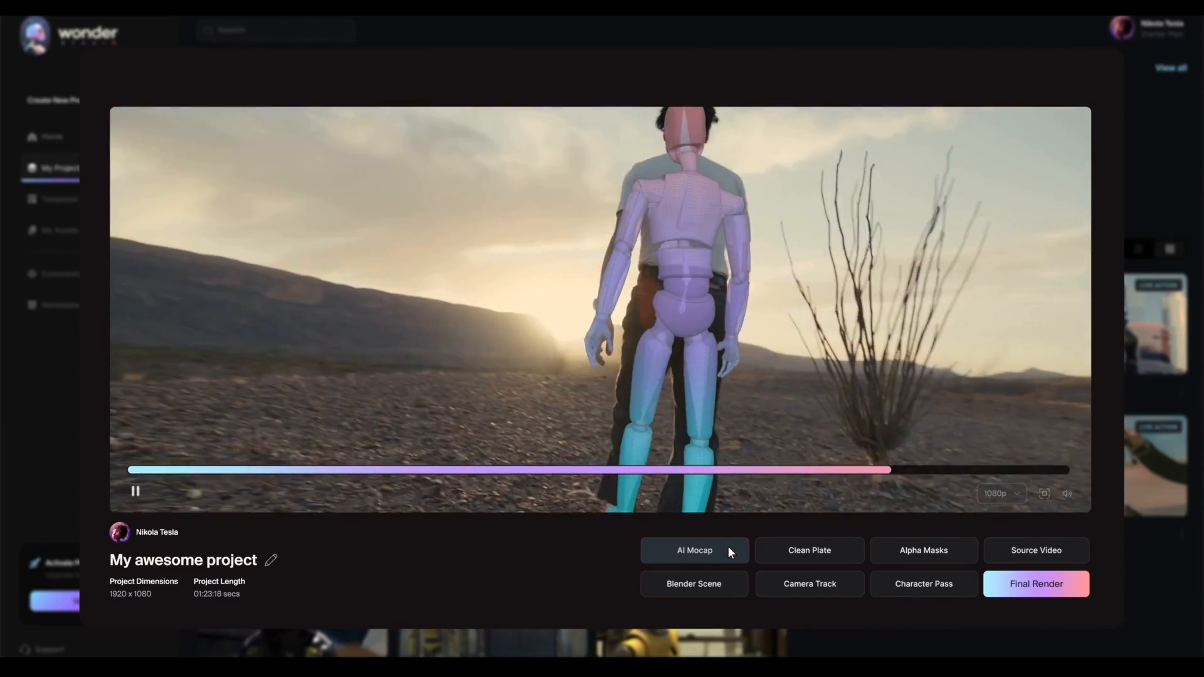
pyautogui.click(924, 550)
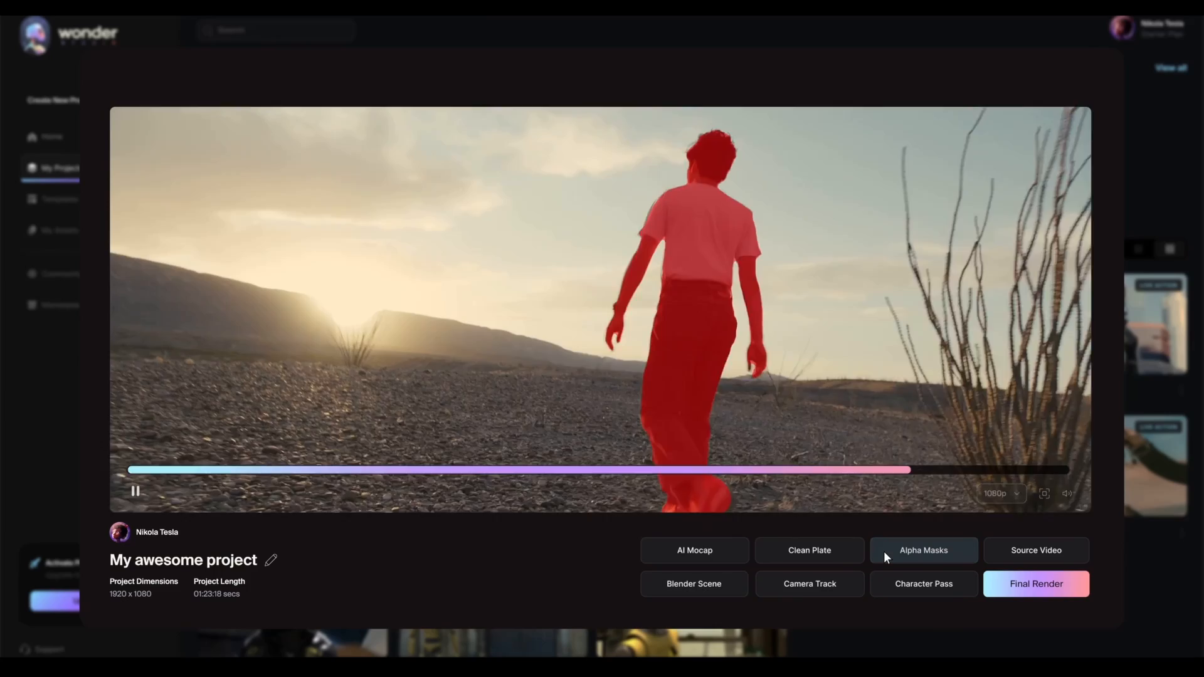
pyautogui.click(808, 550)
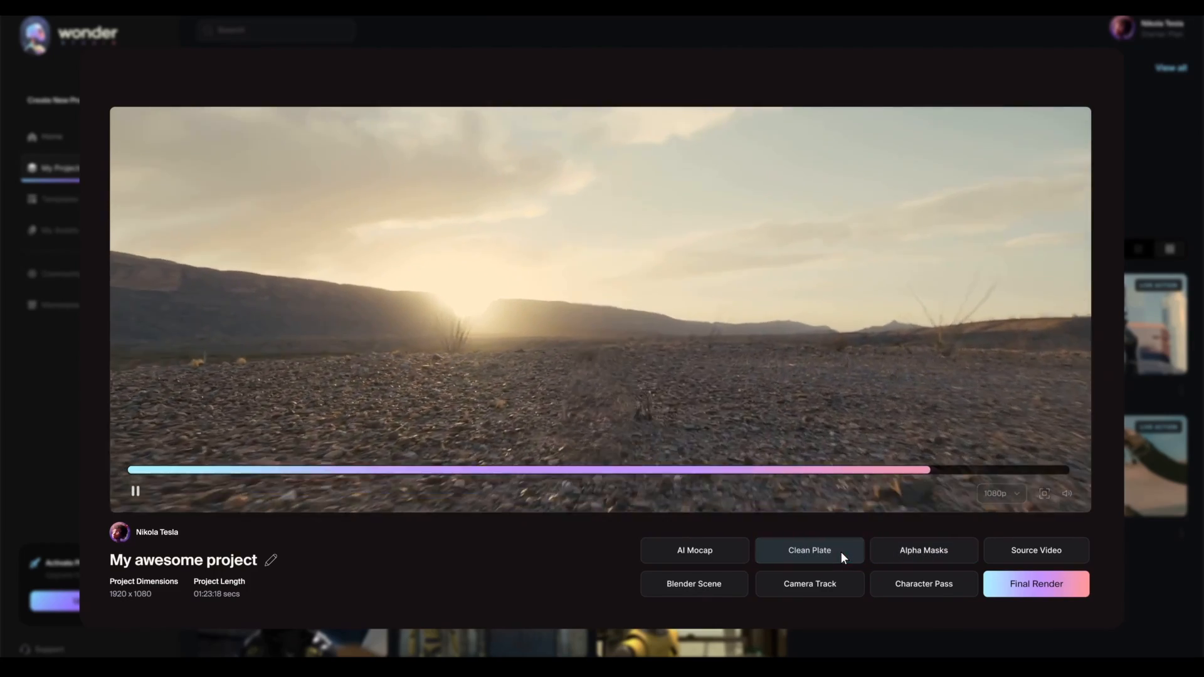
pyautogui.click(693, 584)
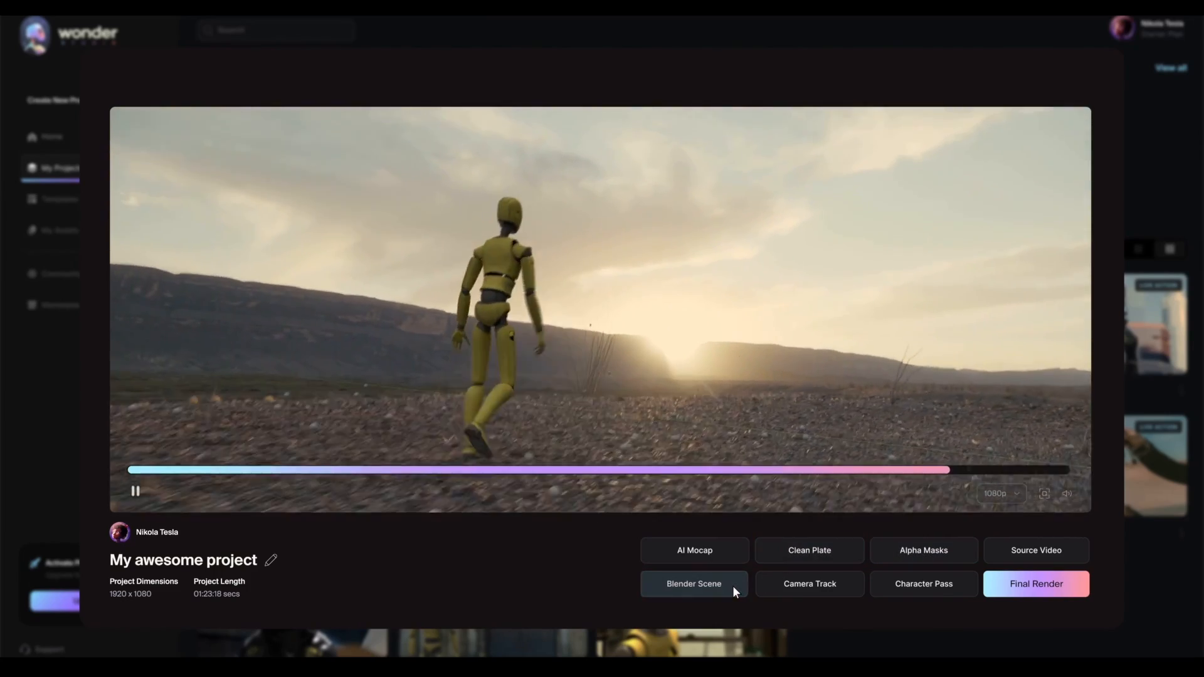
pyautogui.click(1044, 494)
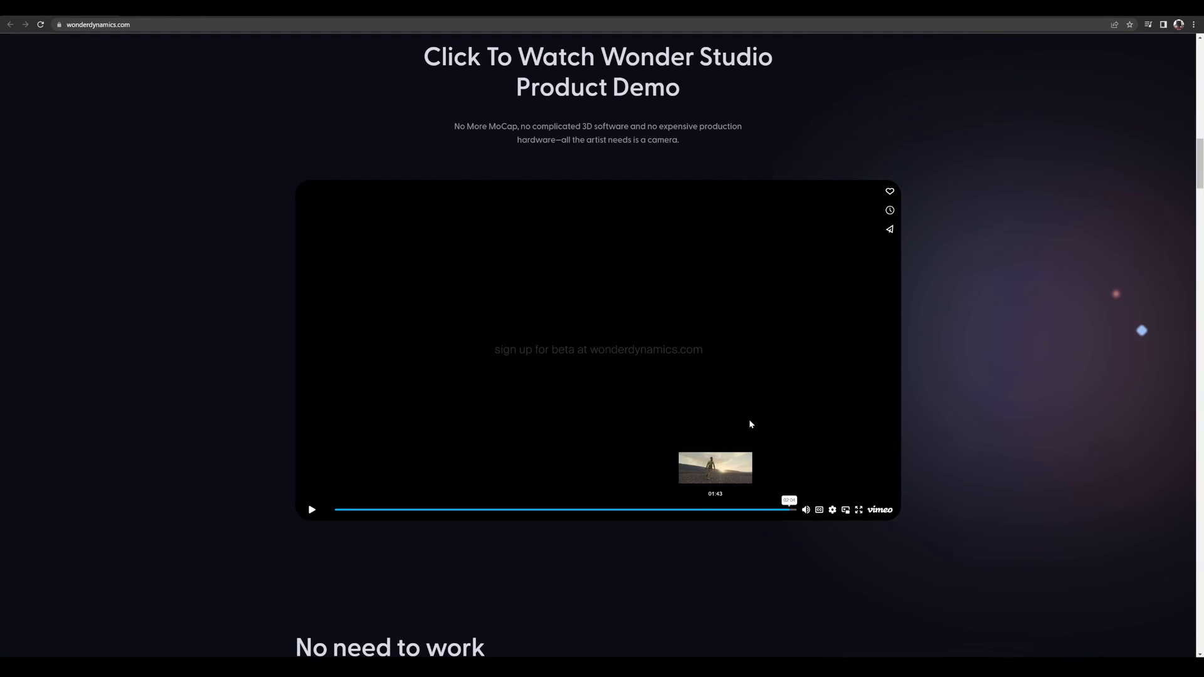
# - Scroll past the product demo video to the shot-by-shot and frame-by-frame sections
pyautogui.scroll(-3)
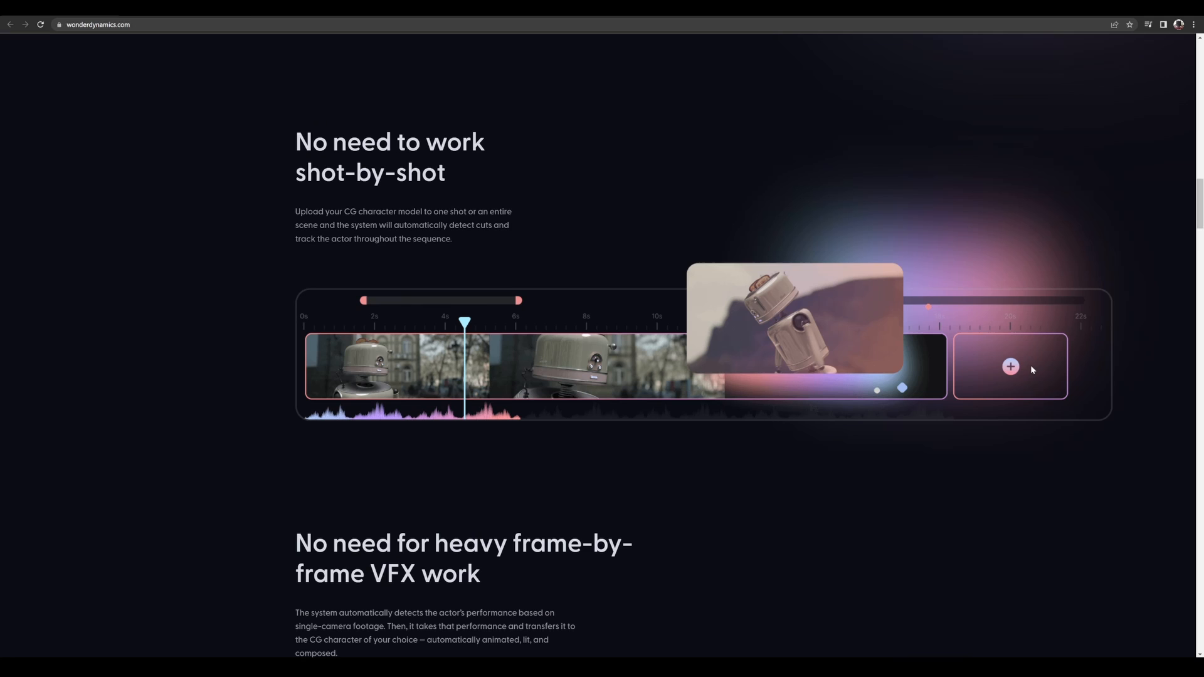
pyautogui.moveTo(1022, 375)
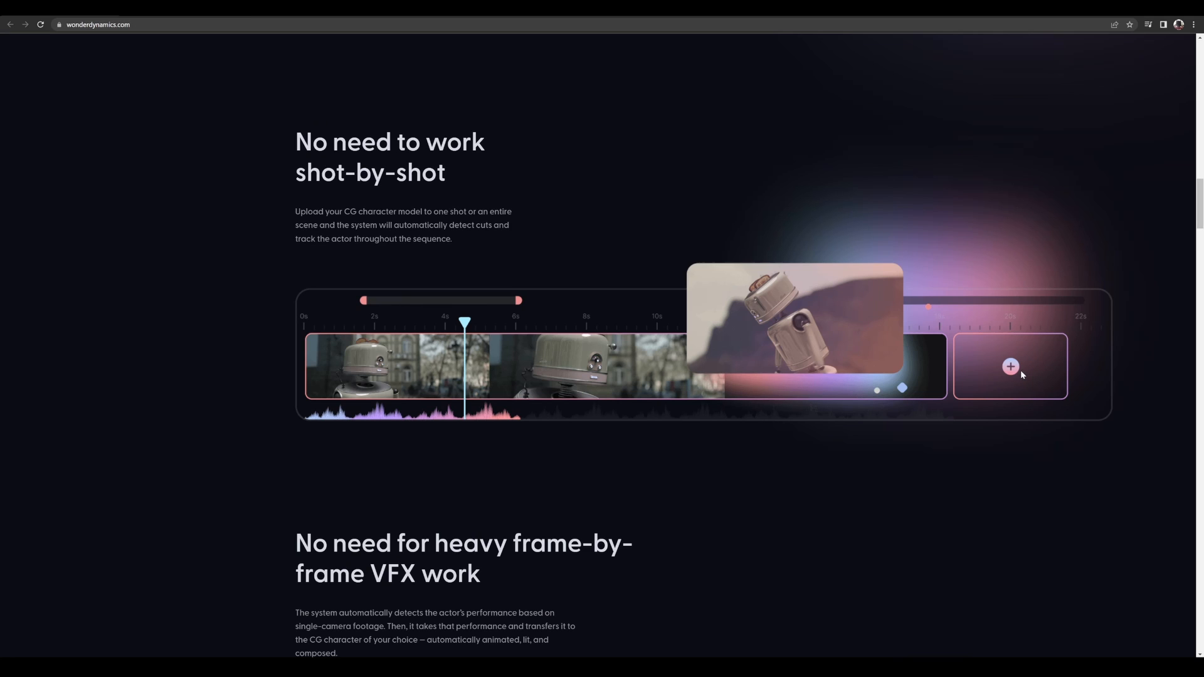
pyautogui.moveTo(1016, 372)
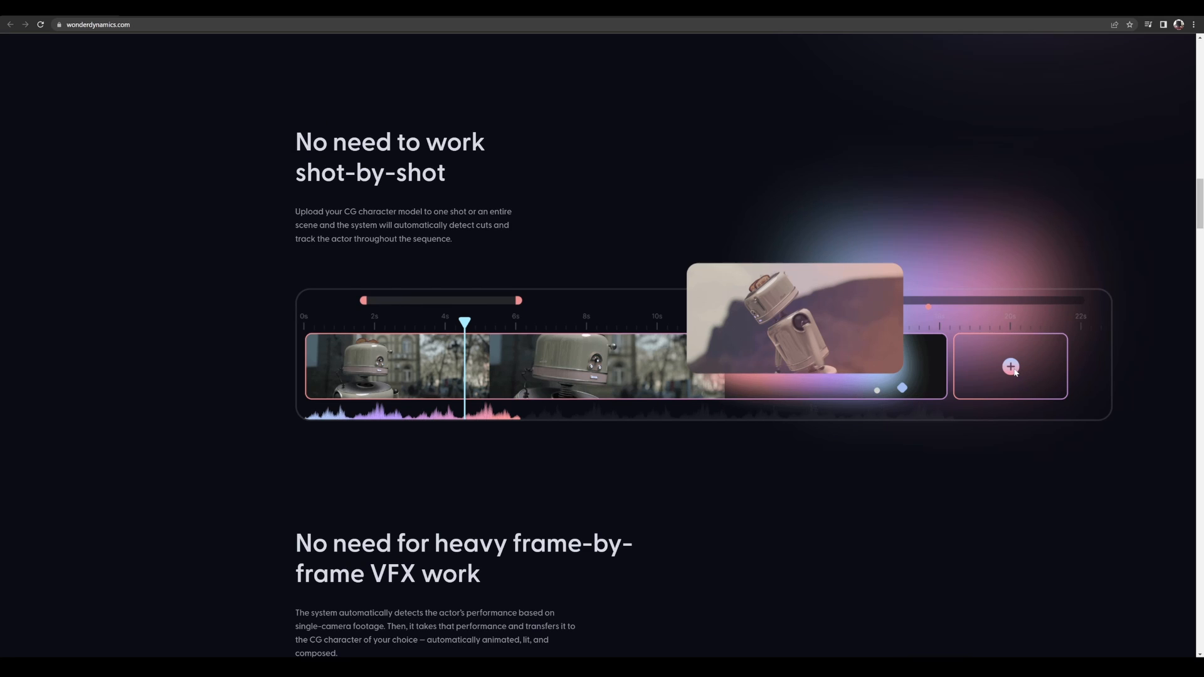
pyautogui.scroll(-3)
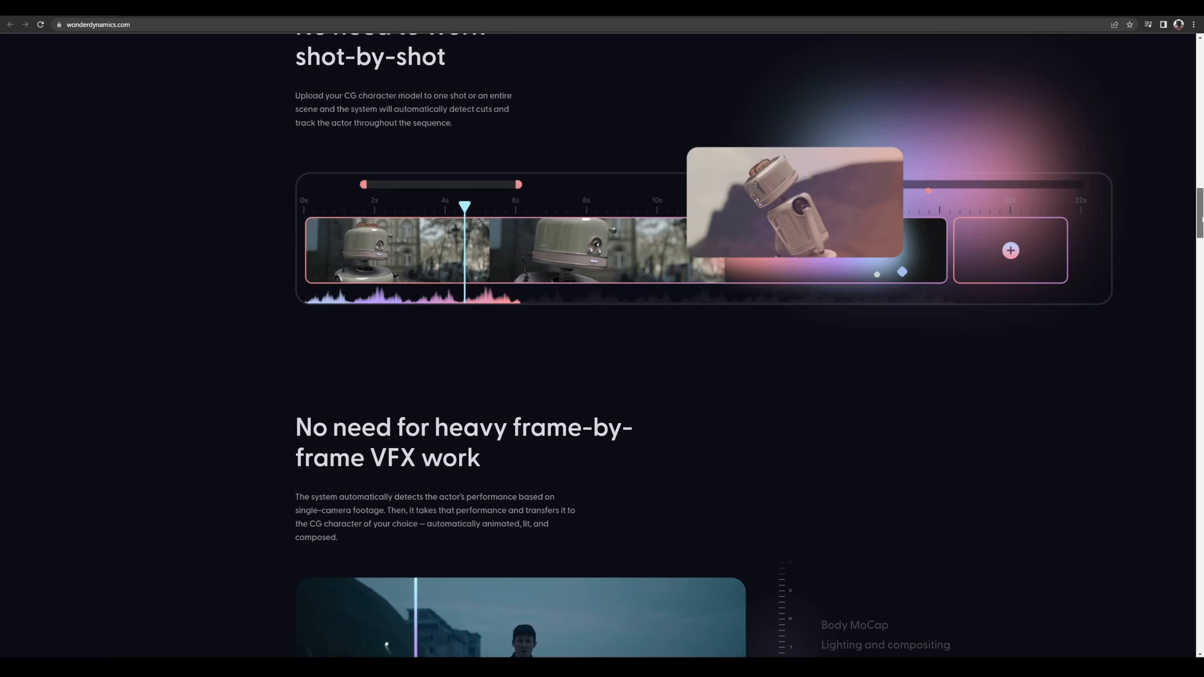
pyautogui.scroll(-3)
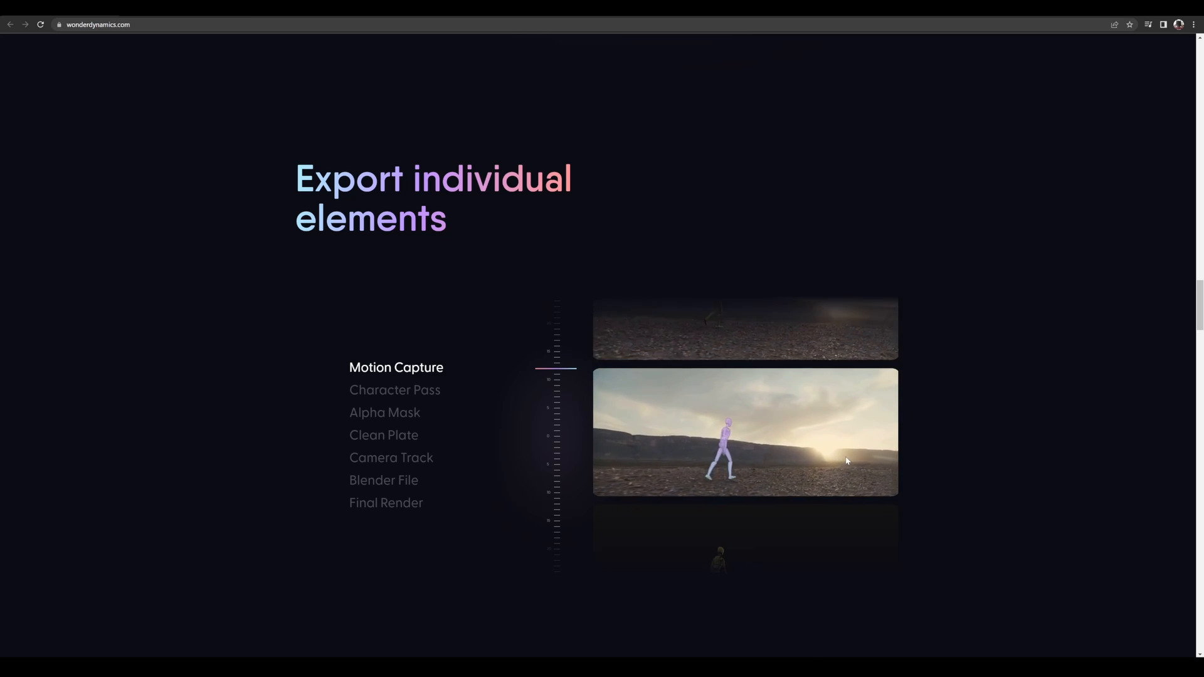
# - Preview the Character Pass, Clean Plate, Camera Track and Blender File export examples
pyautogui.click(394, 390)
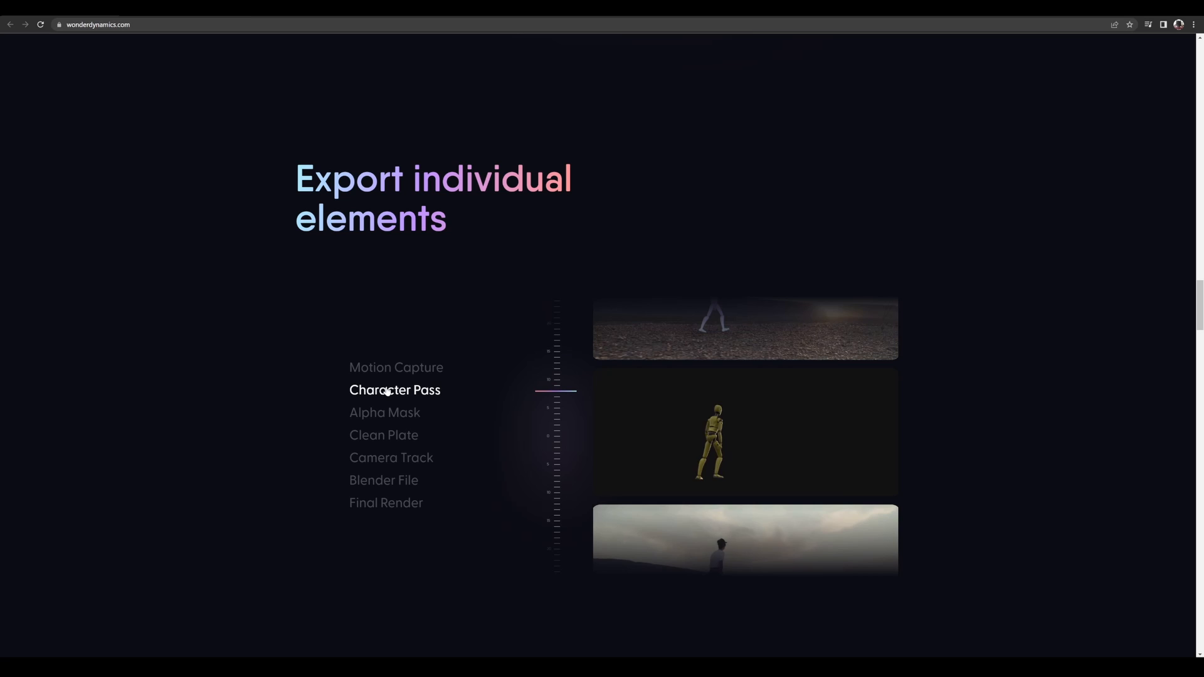
pyautogui.moveTo(392, 437)
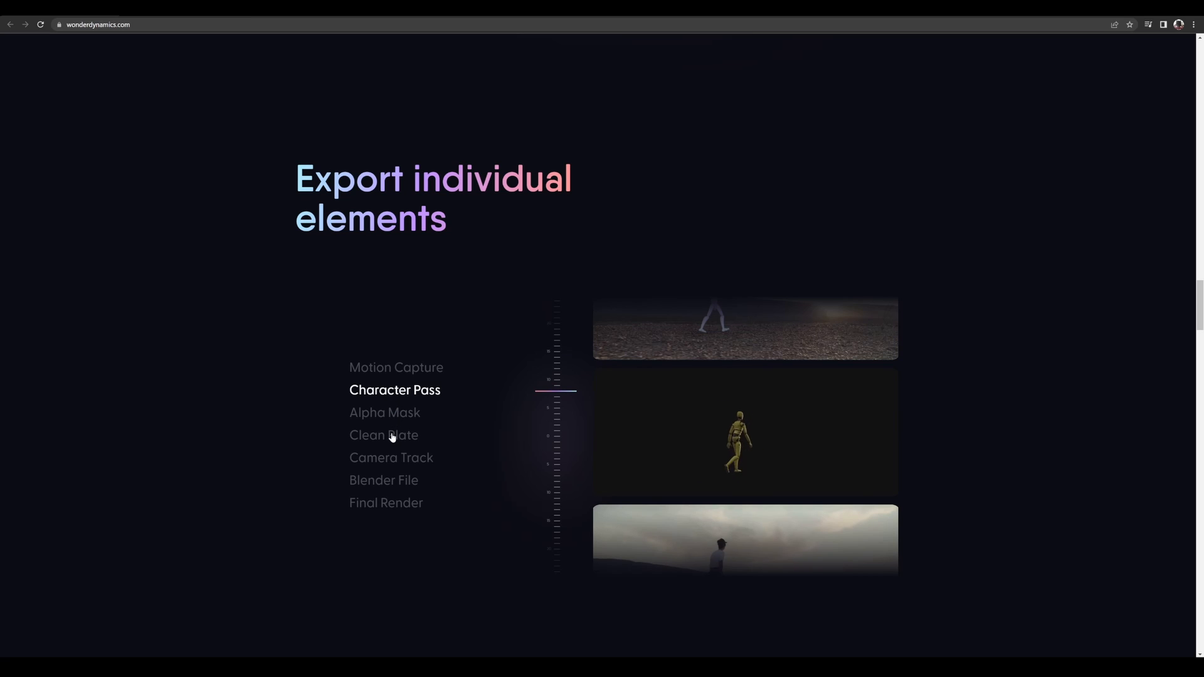
pyautogui.click(383, 435)
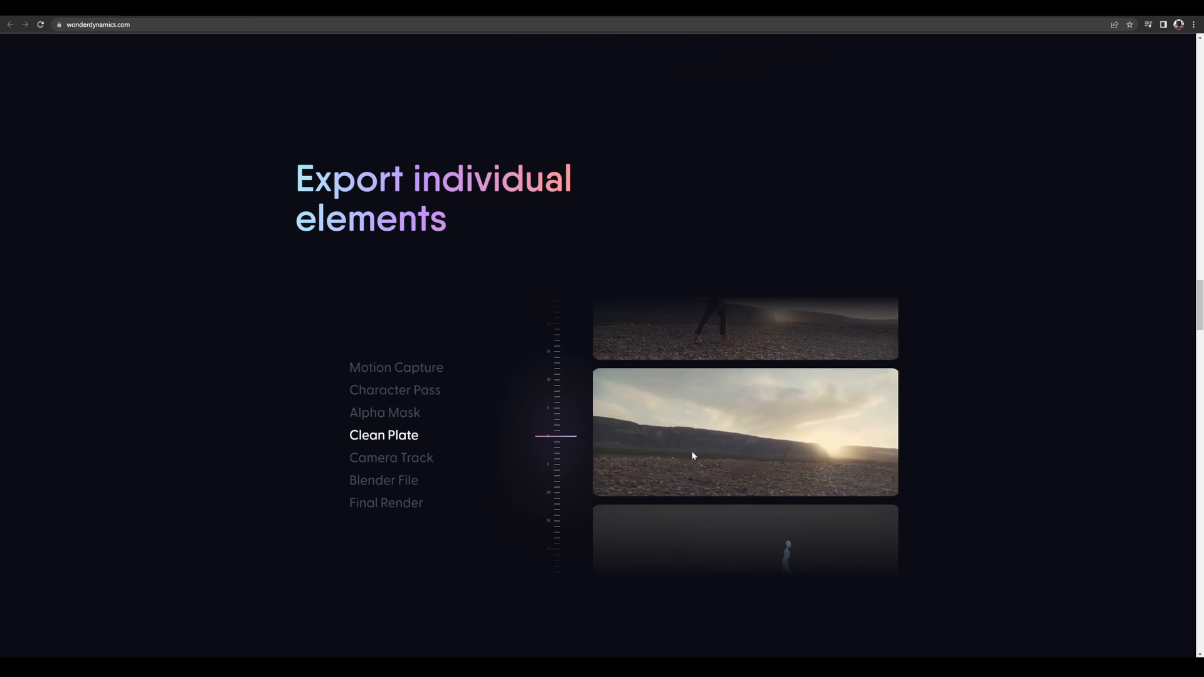
pyautogui.scroll(-3)
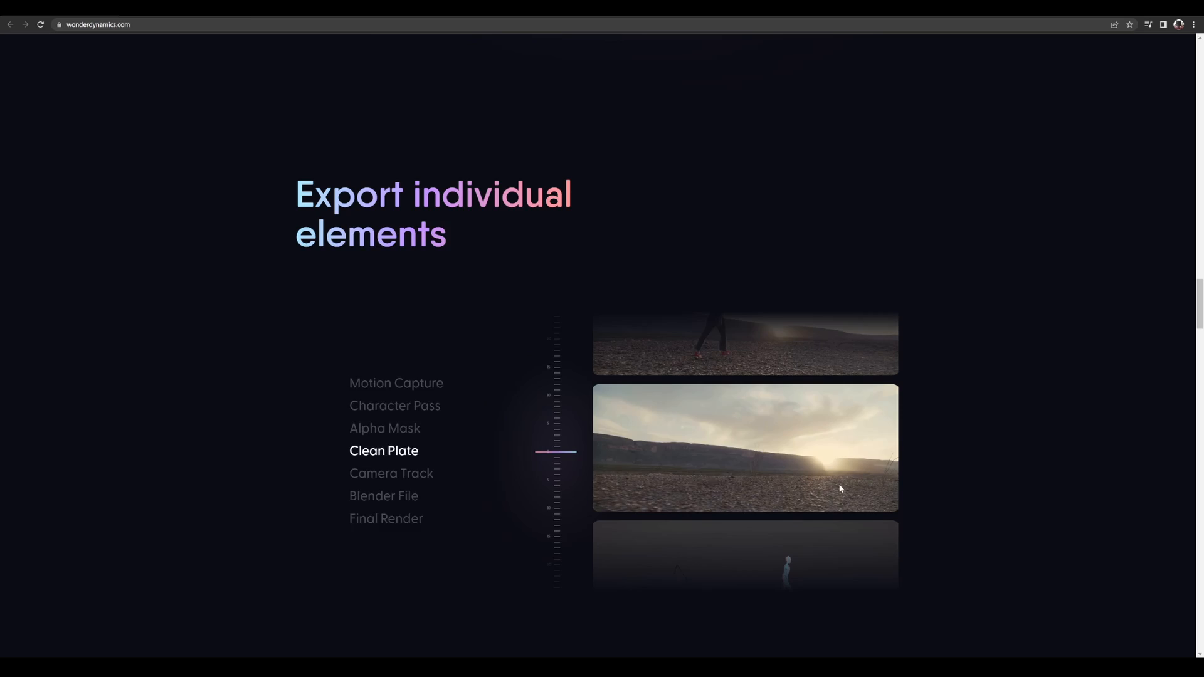
pyautogui.scroll(-3)
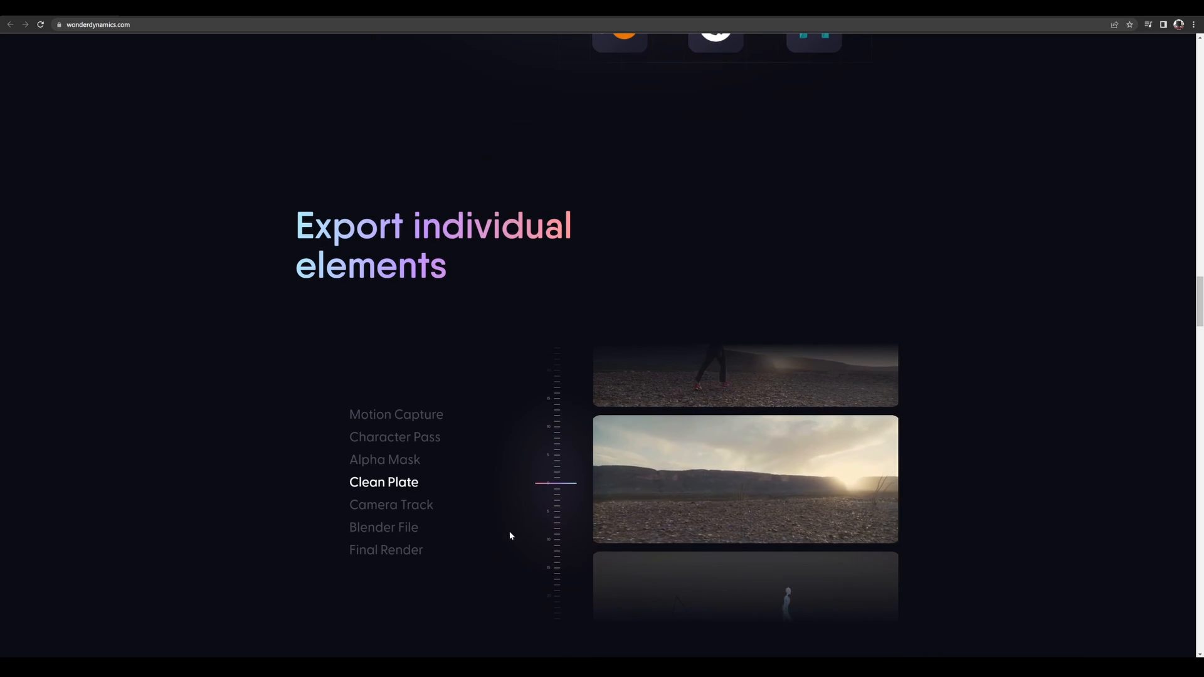
pyautogui.moveTo(420, 511)
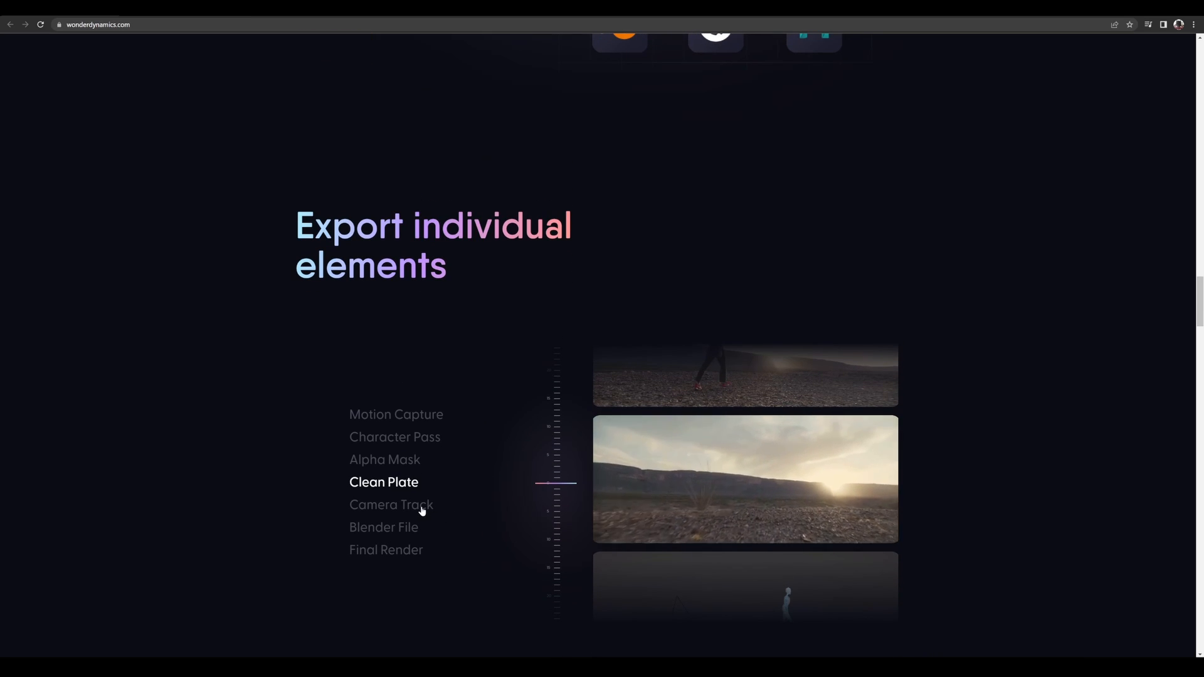
pyautogui.click(391, 504)
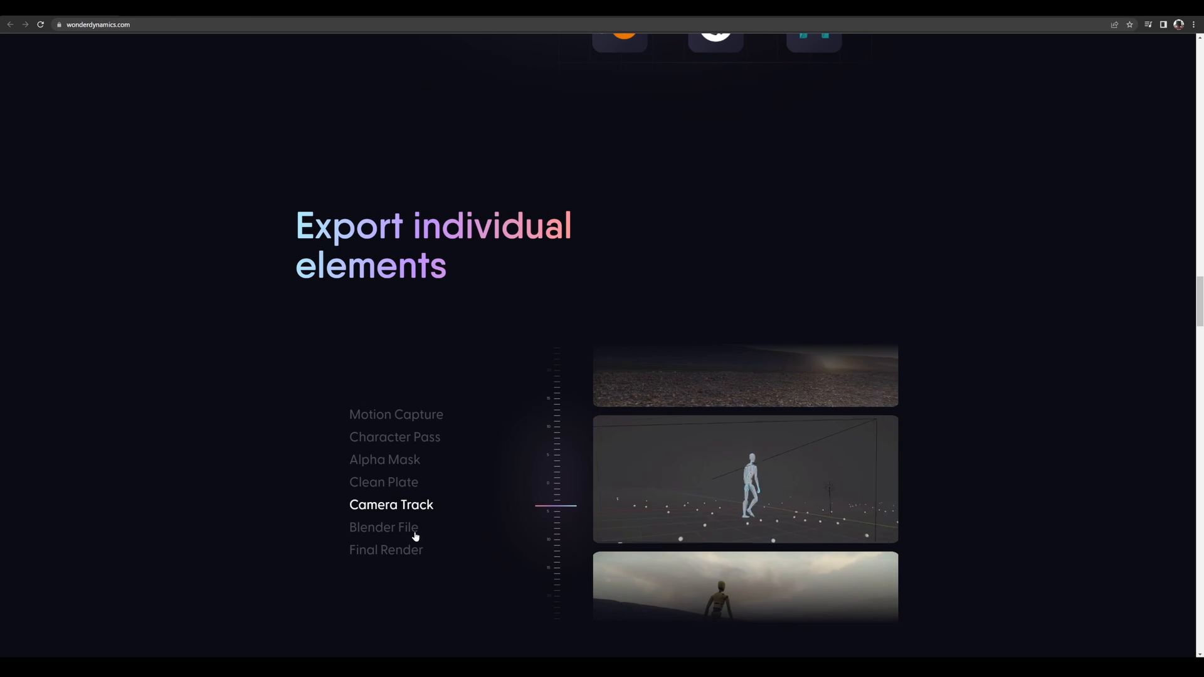
pyautogui.click(394, 437)
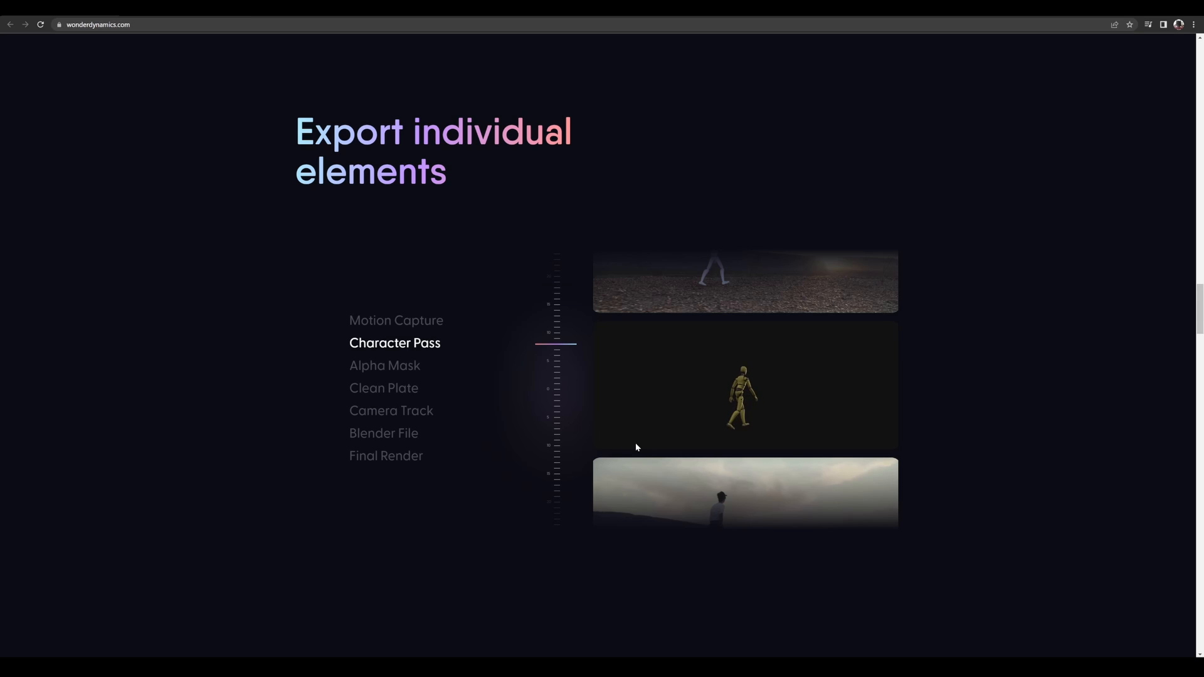
# - Scroll down through the product demo video and the 'No need to work shot-by-shot' section
pyautogui.scroll(-3)
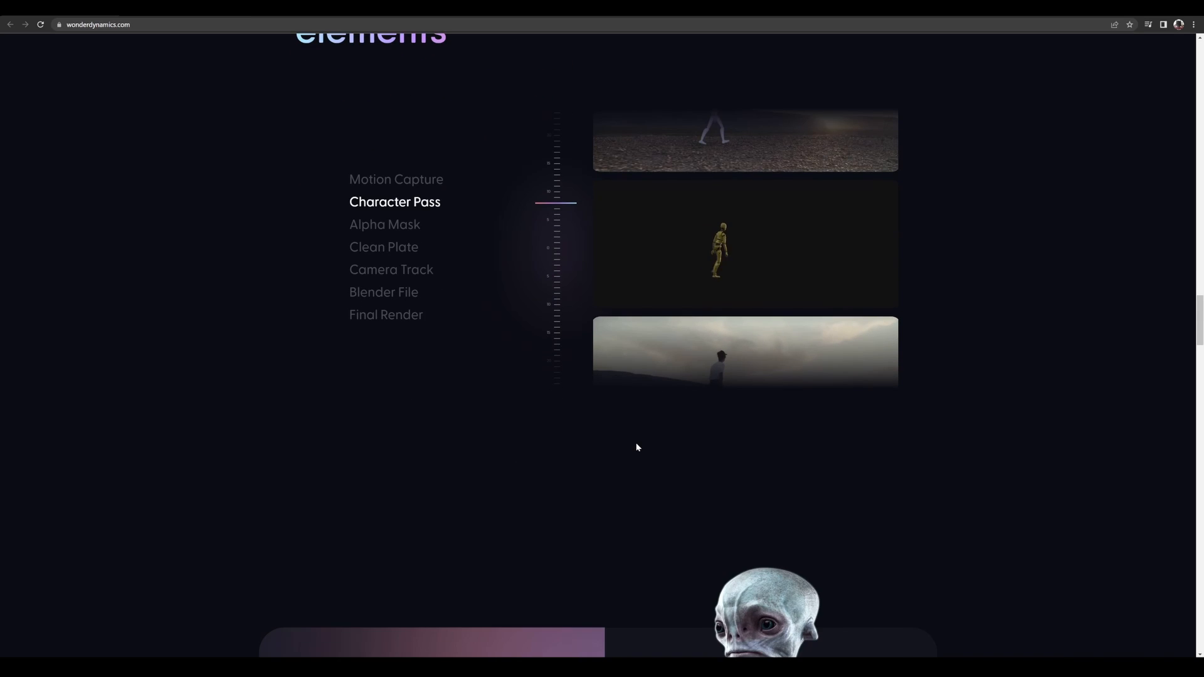
pyautogui.scroll(-3)
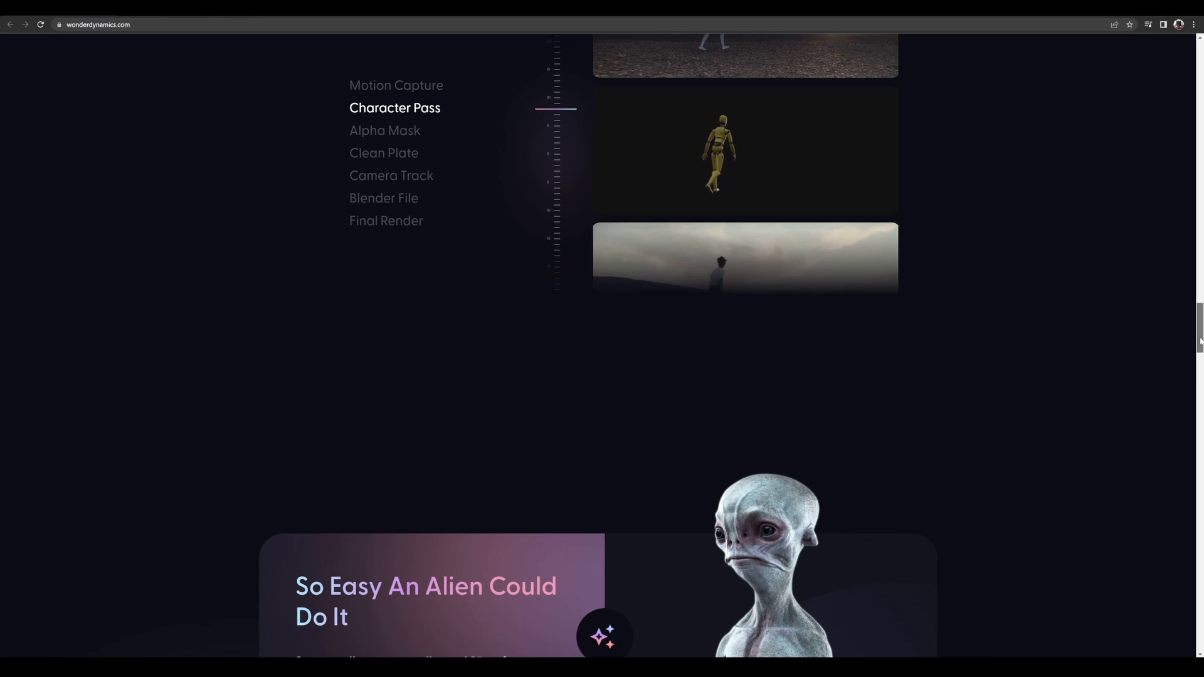
pyautogui.scroll(-3)
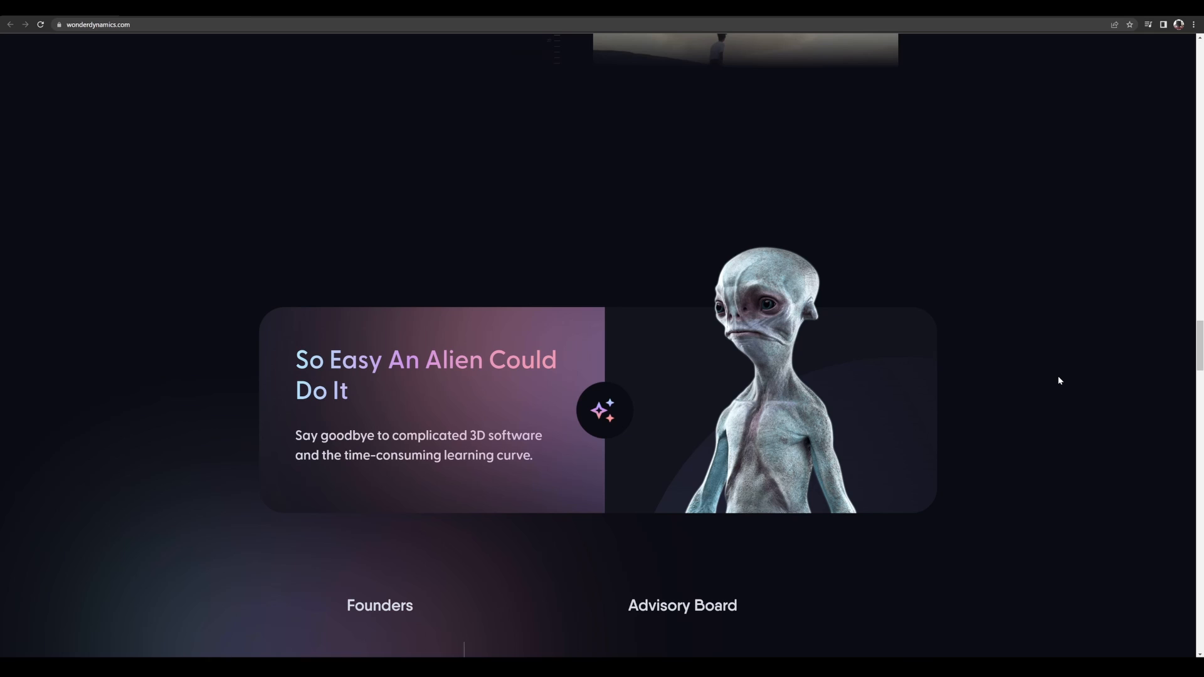
pyautogui.scroll(-3)
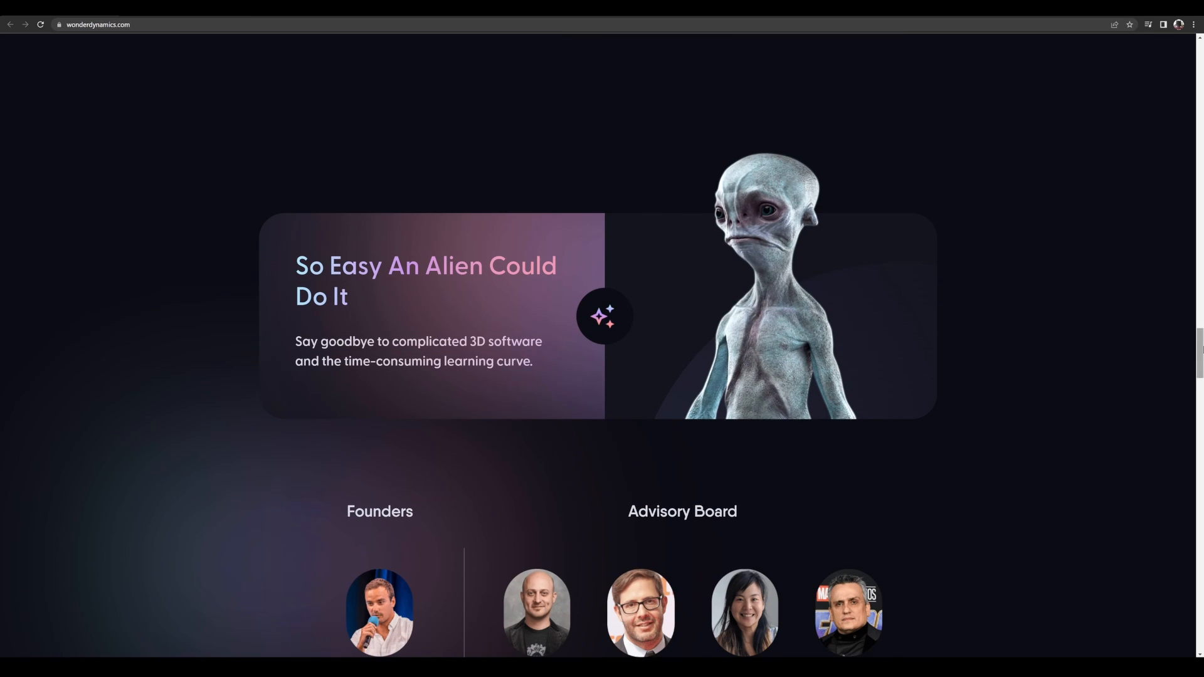
pyautogui.scroll(3)
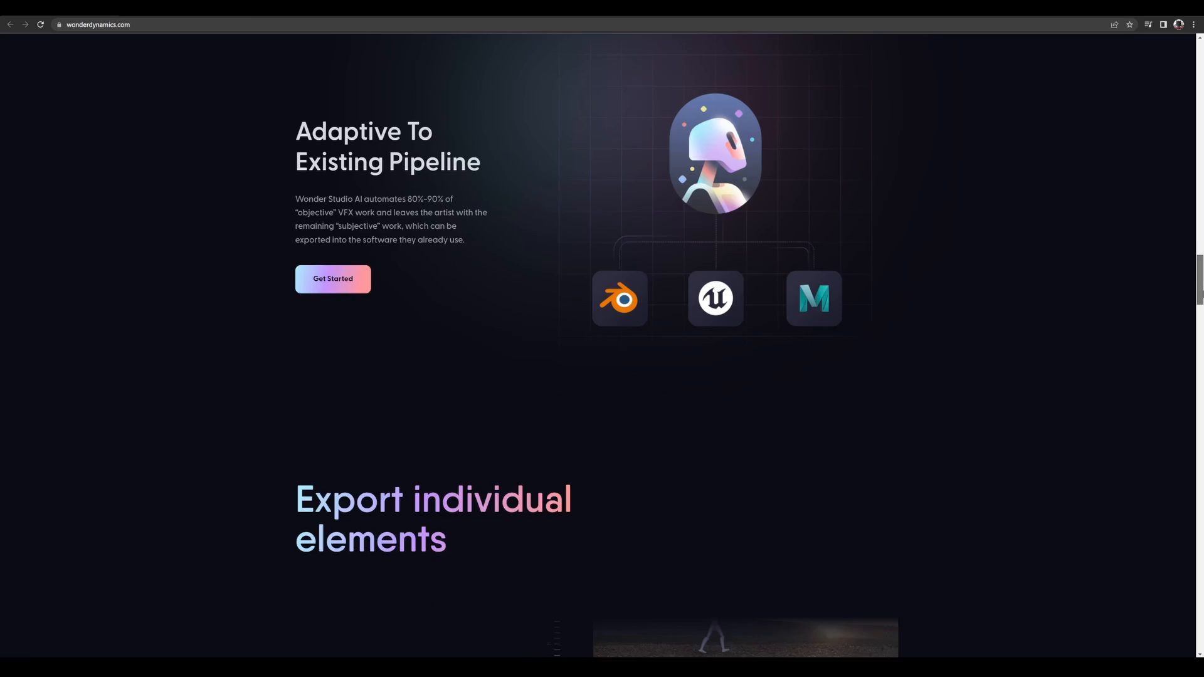
pyautogui.scroll(-3)
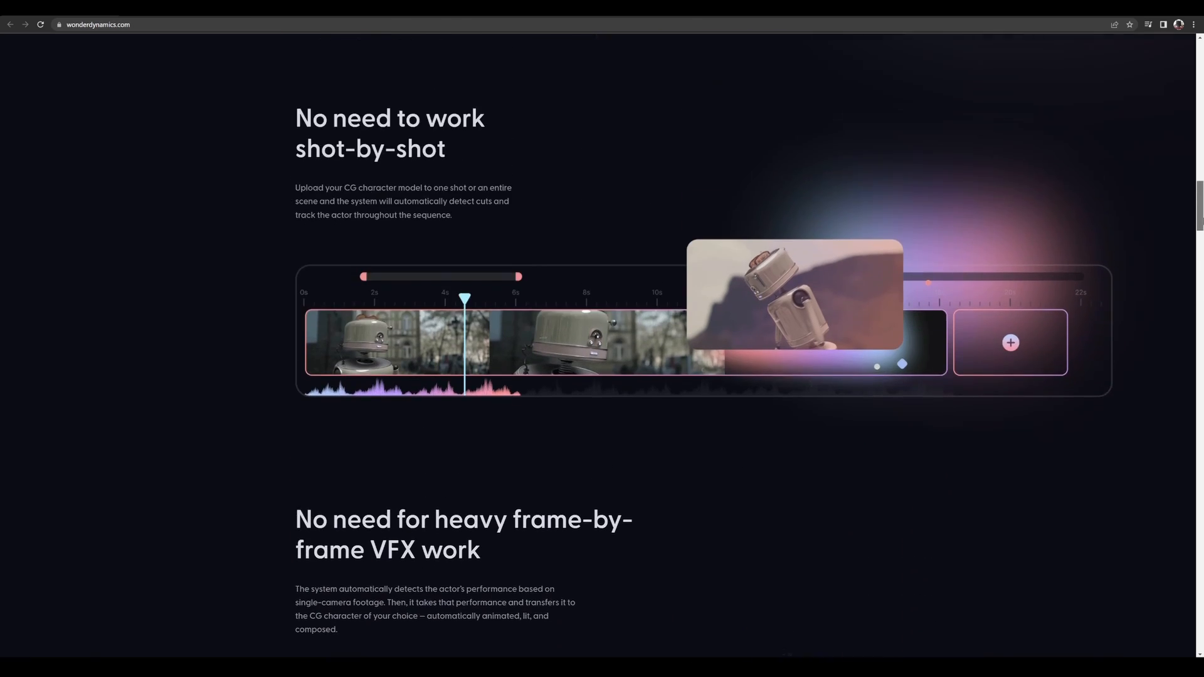
pyautogui.scroll(-3)
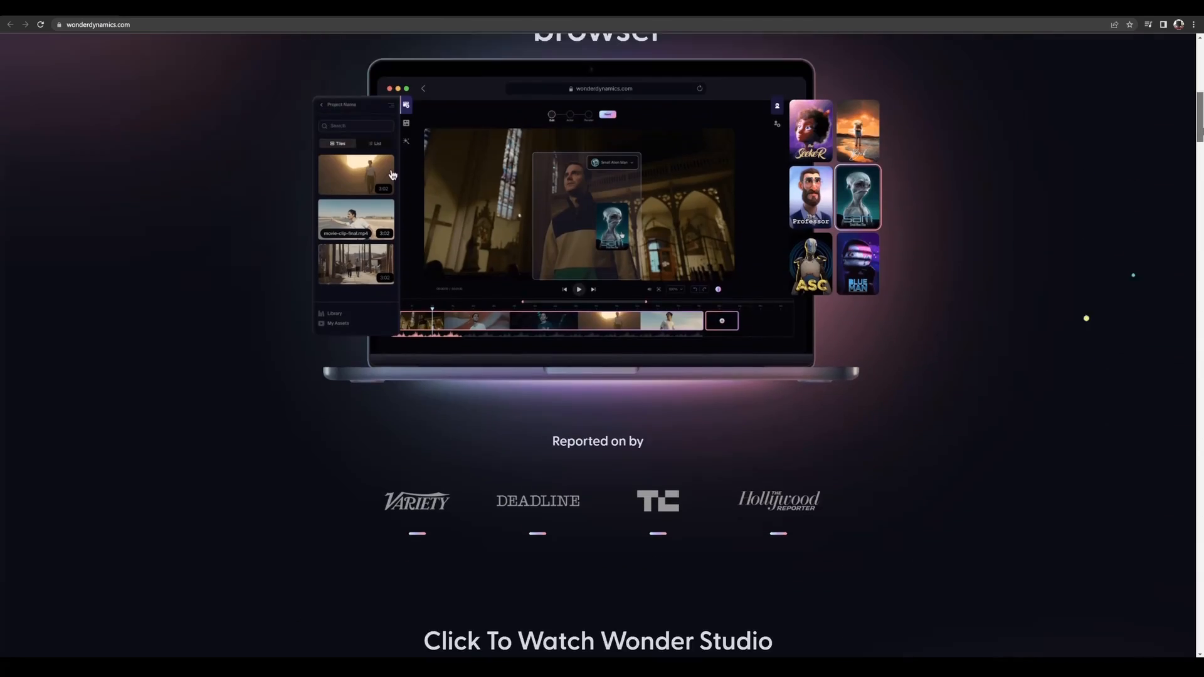
pyautogui.scroll(3)
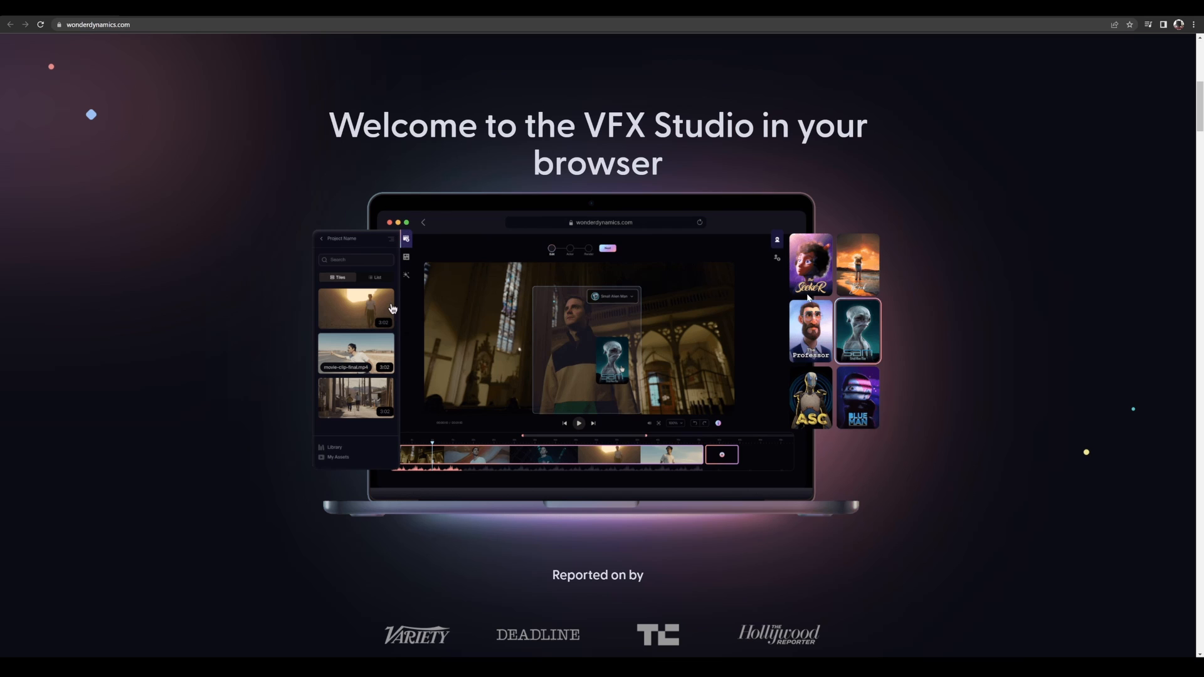
pyautogui.moveTo(845, 438)
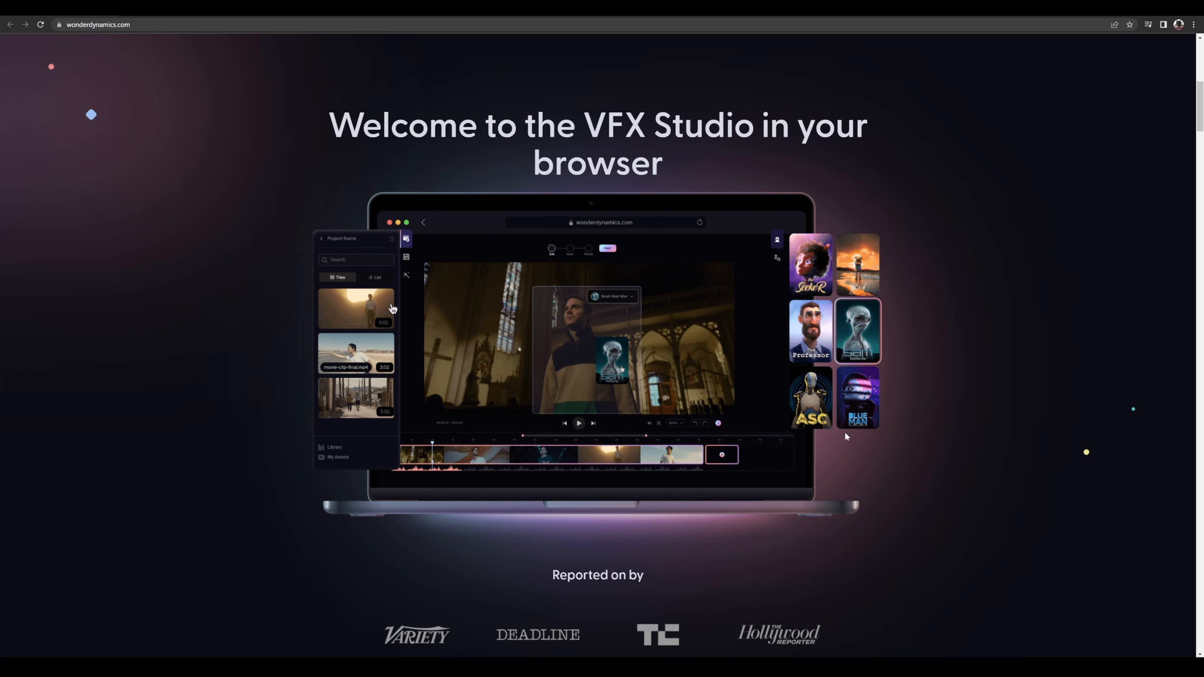
pyautogui.moveTo(842, 434)
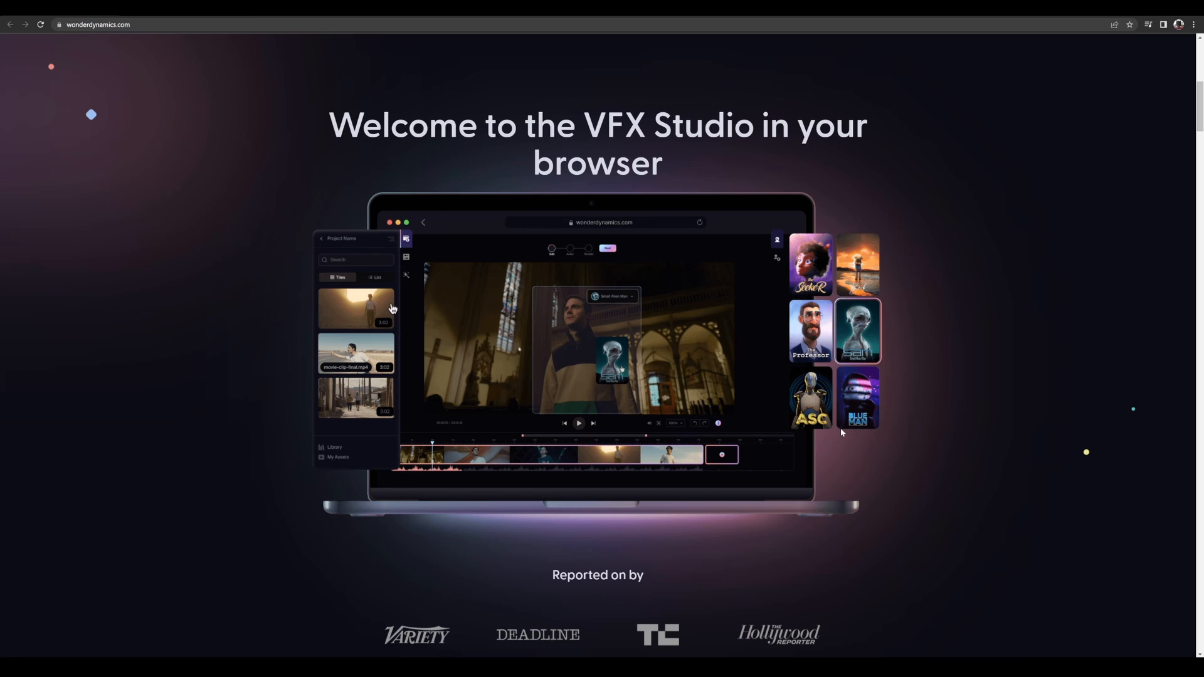
pyautogui.moveTo(873, 372)
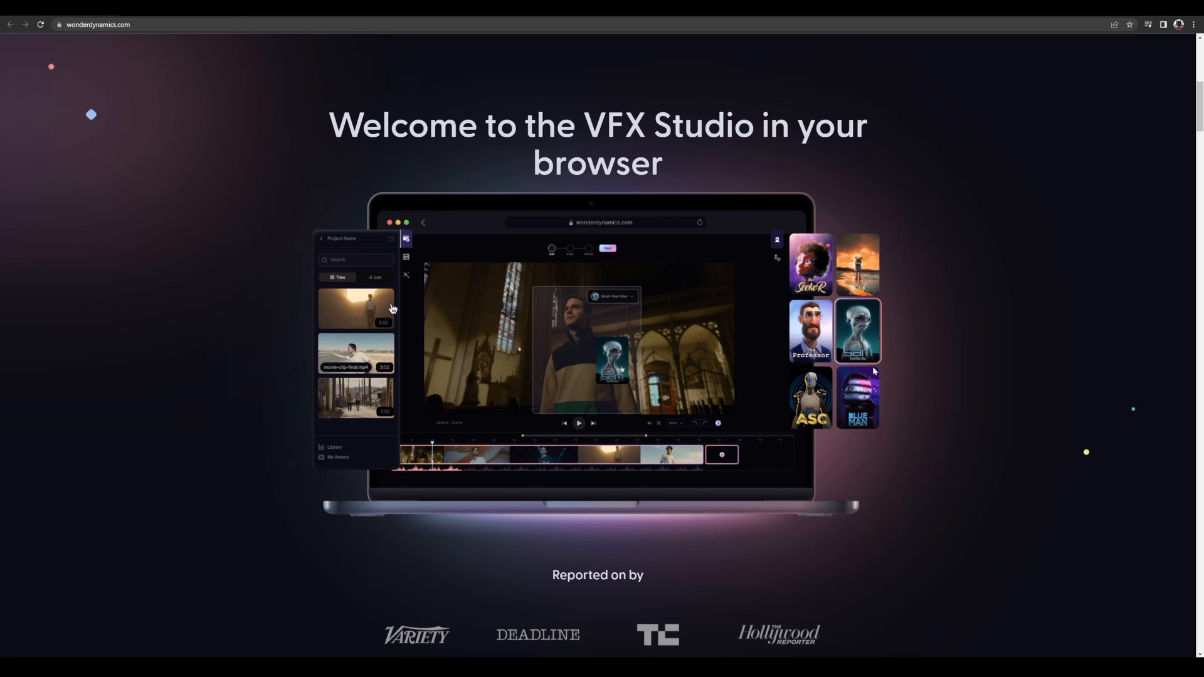
# - Scroll a little further, then back up to the hero with Log In and Request Access
pyautogui.scroll(-3)
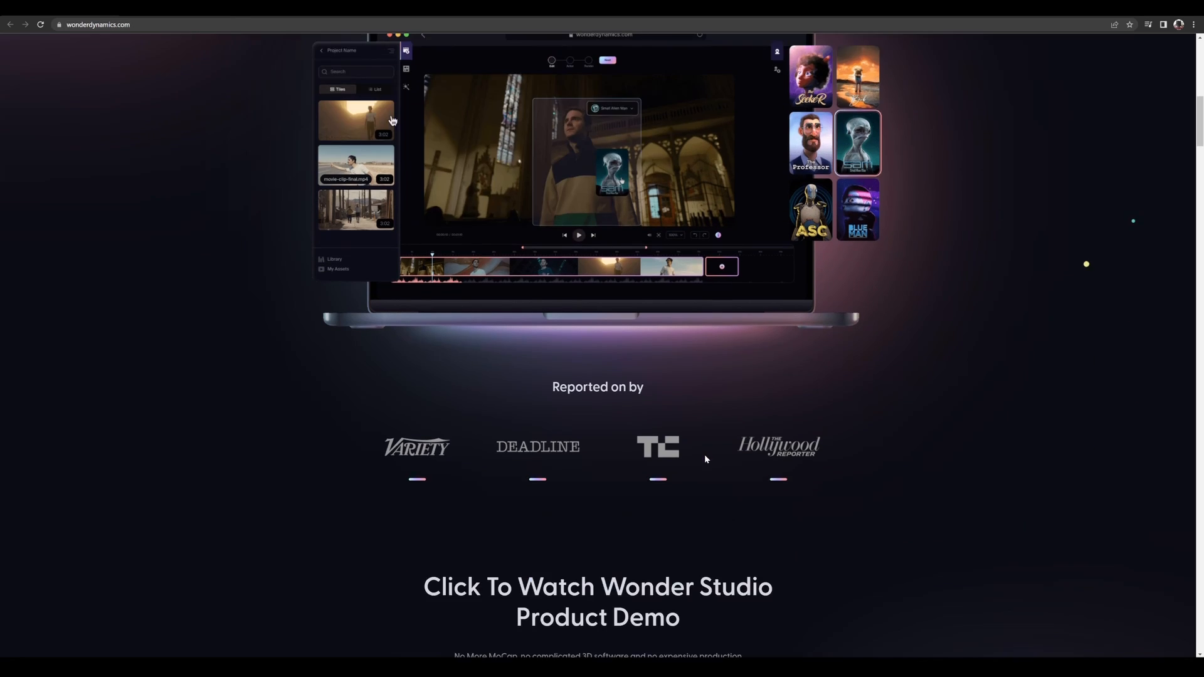
pyautogui.scroll(-3)
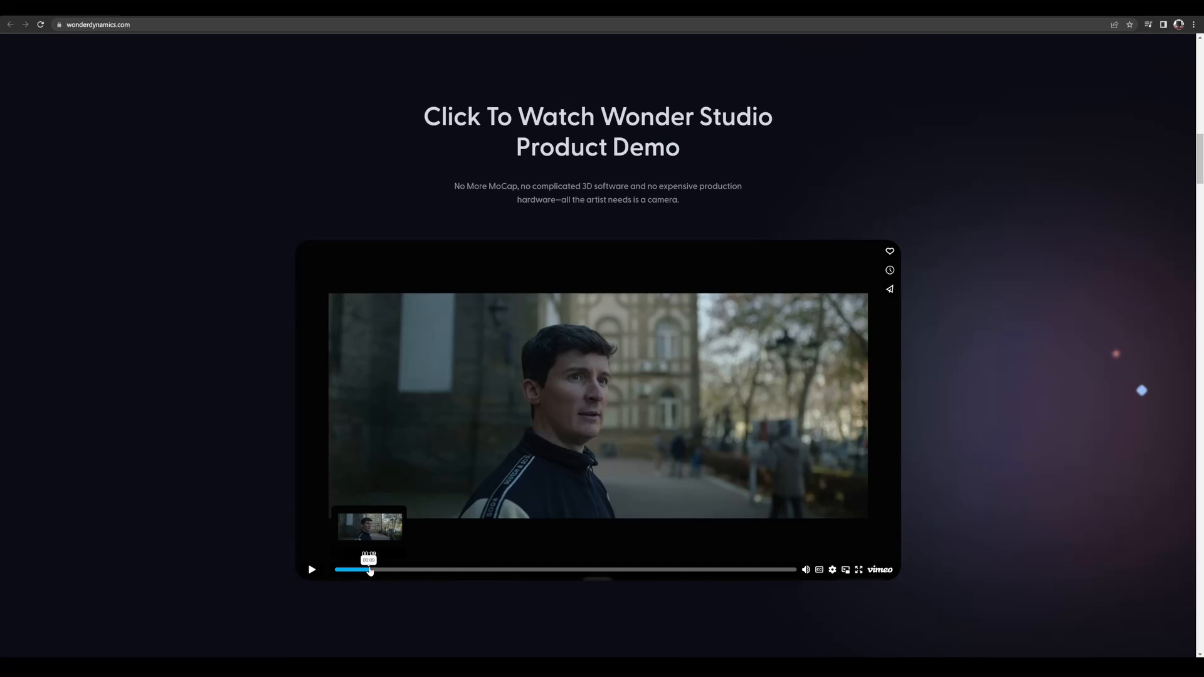
pyautogui.moveTo(606, 432)
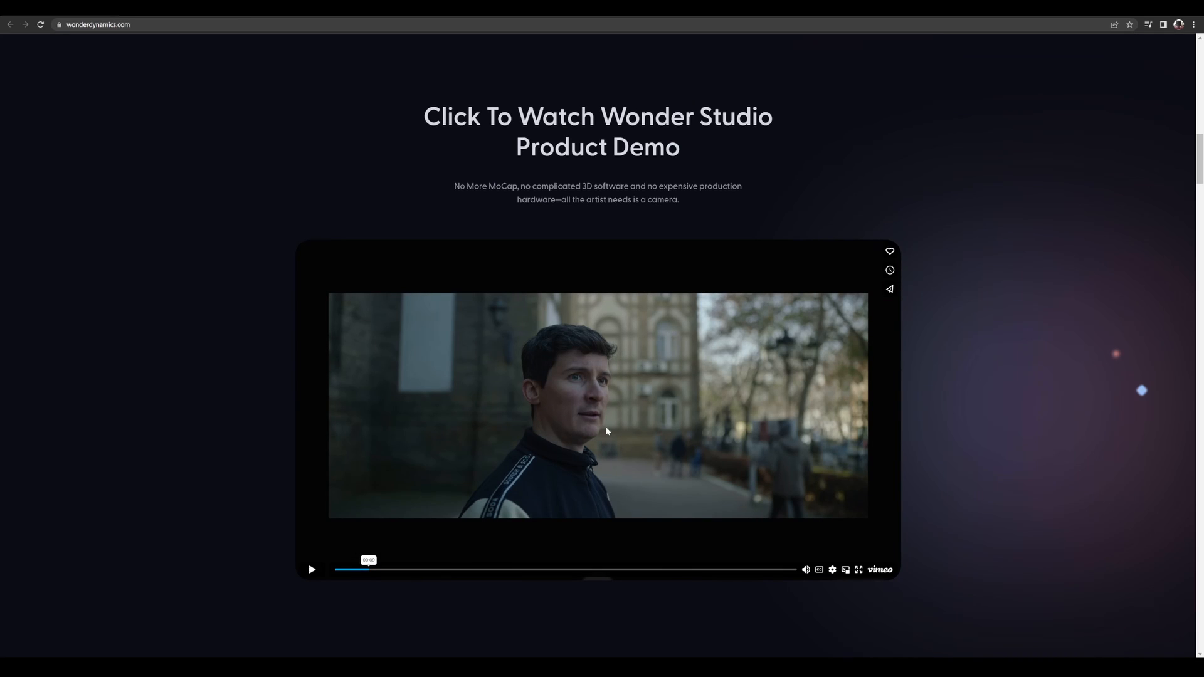
pyautogui.moveTo(579, 531)
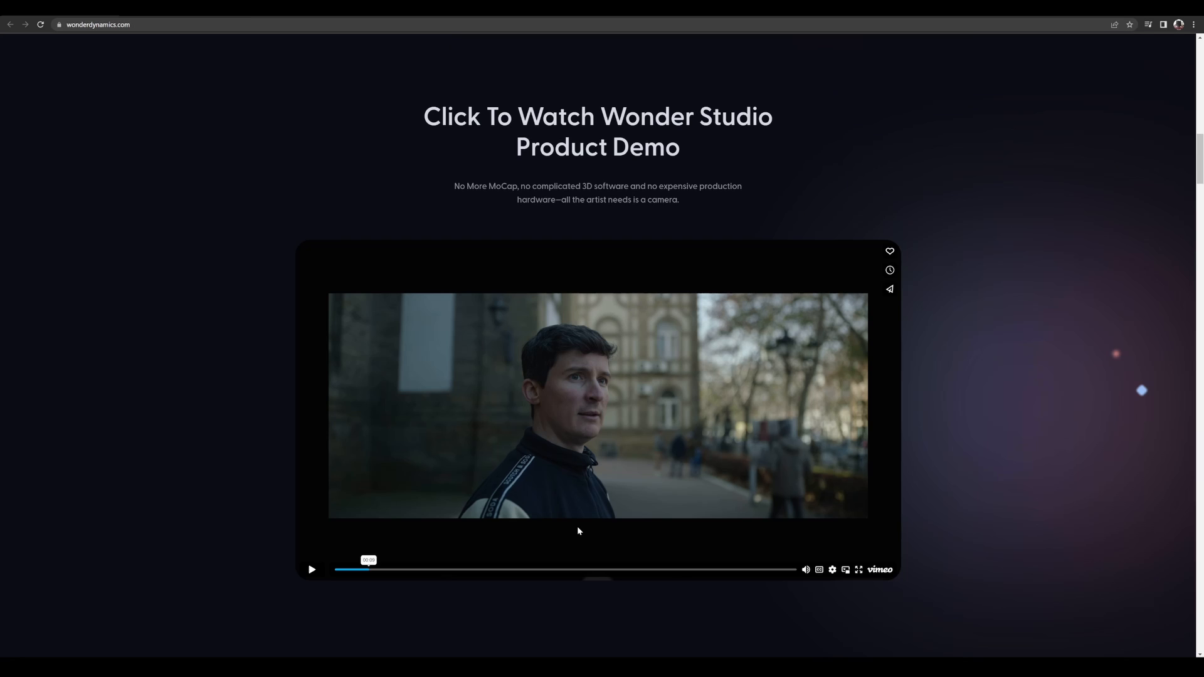
pyautogui.scroll(-3)
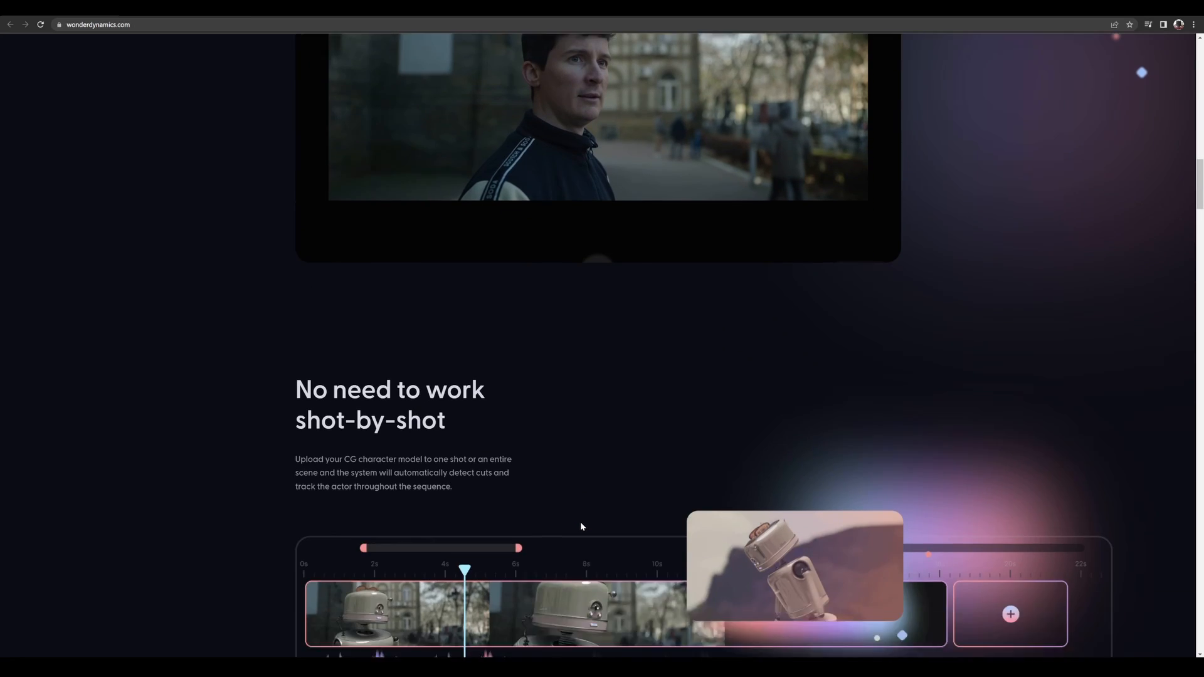
pyautogui.scroll(-3)
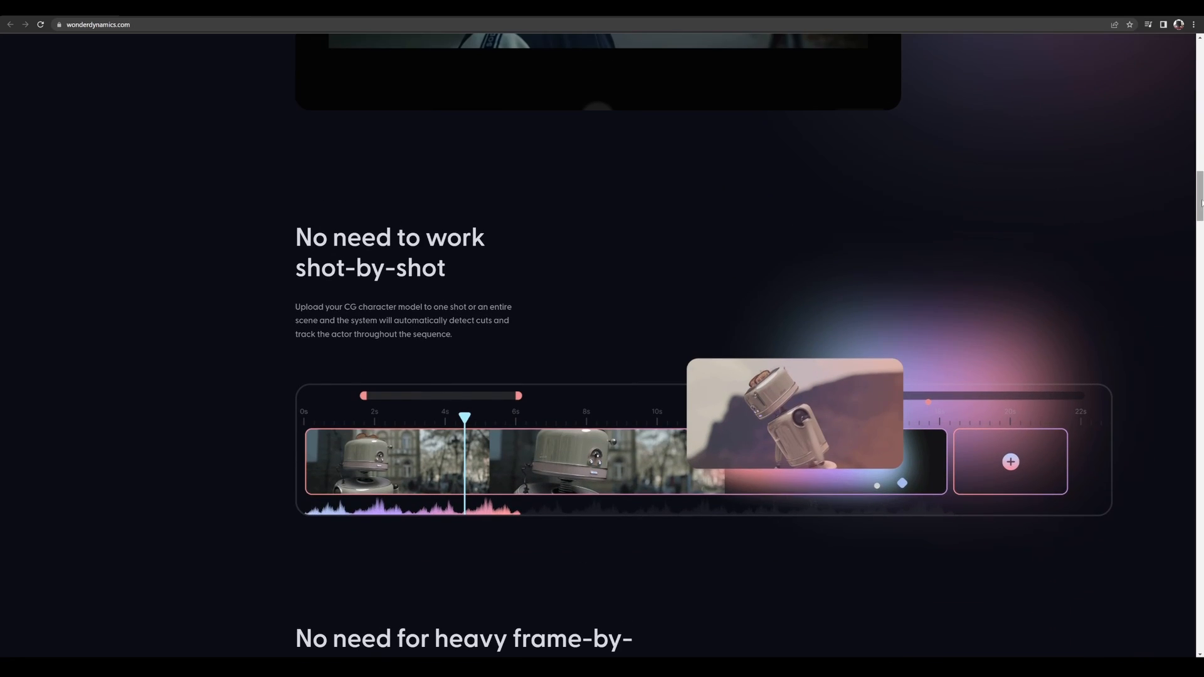
pyautogui.scroll(3)
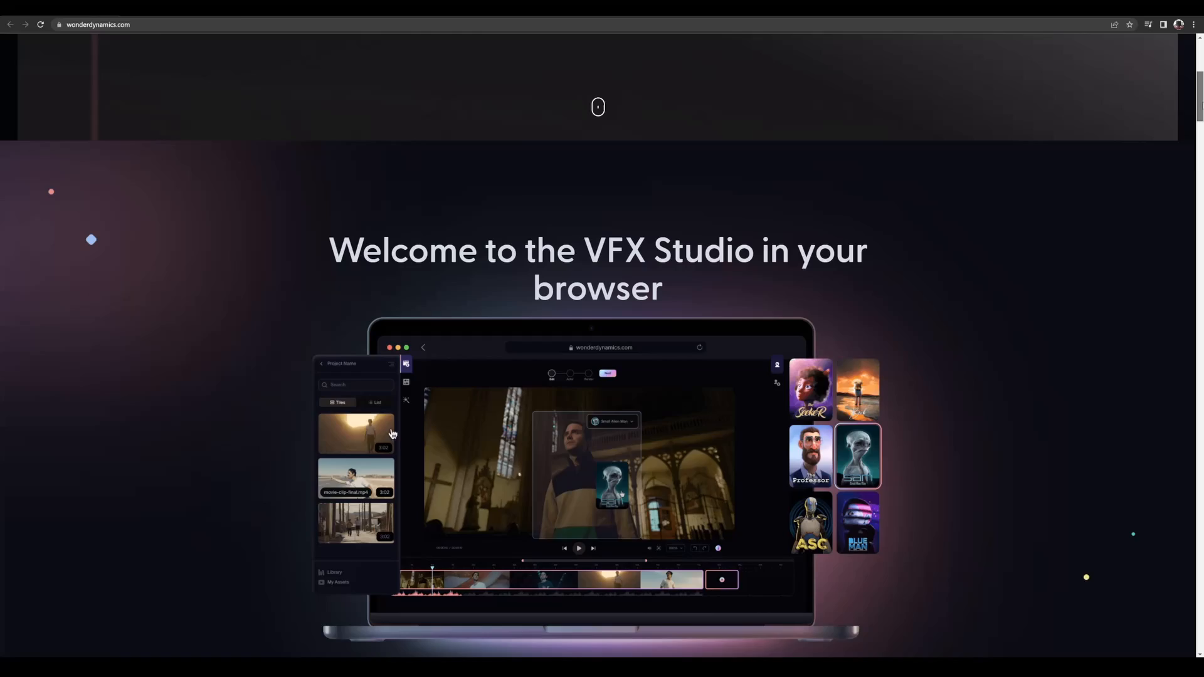
pyautogui.scroll(3)
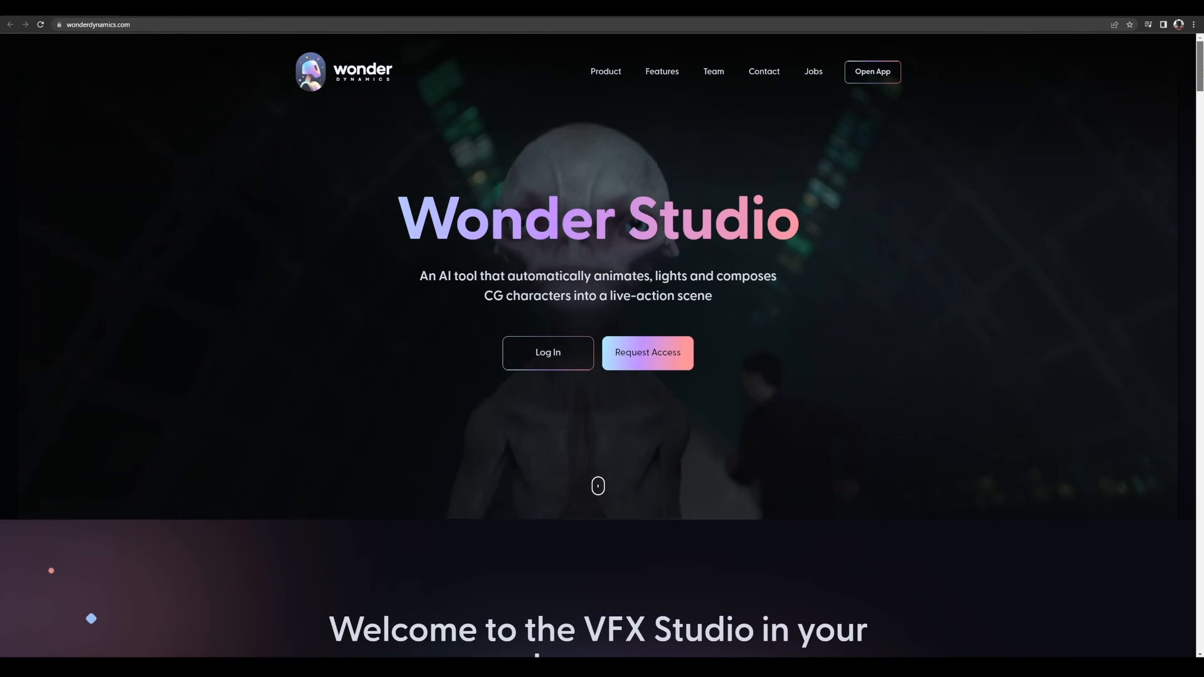
# - Scroll down to the Founders and Advisory Board section listing co-founders and advisors
pyautogui.scroll(-3)
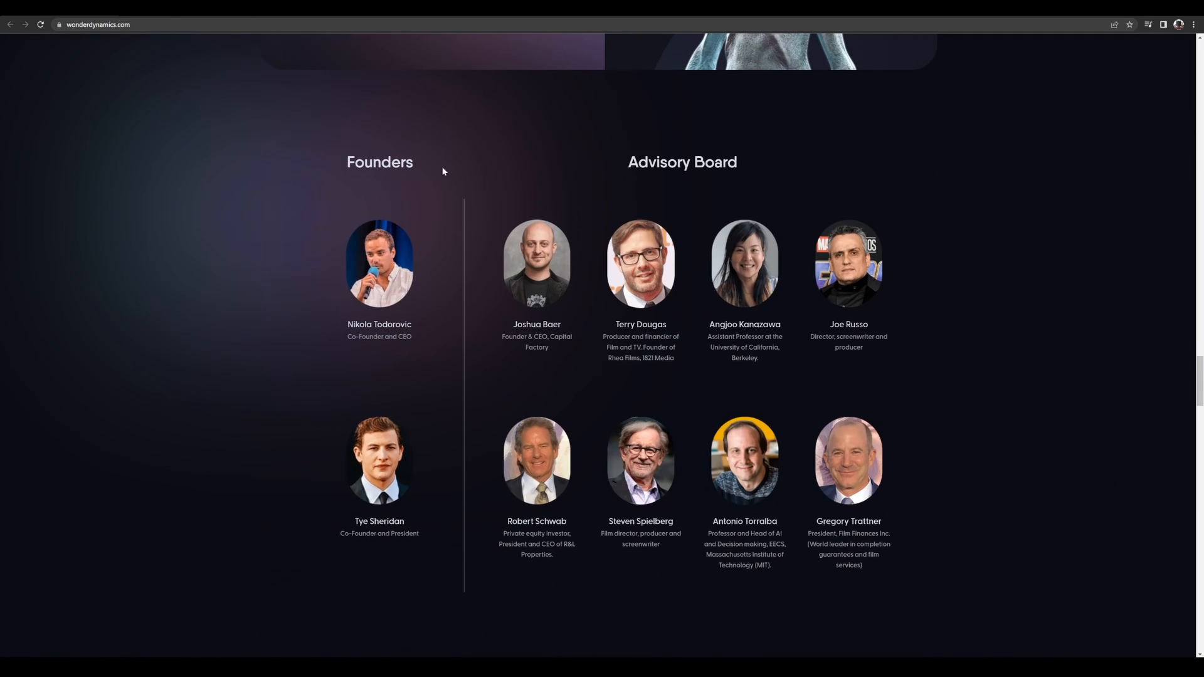
pyautogui.moveTo(322, 514)
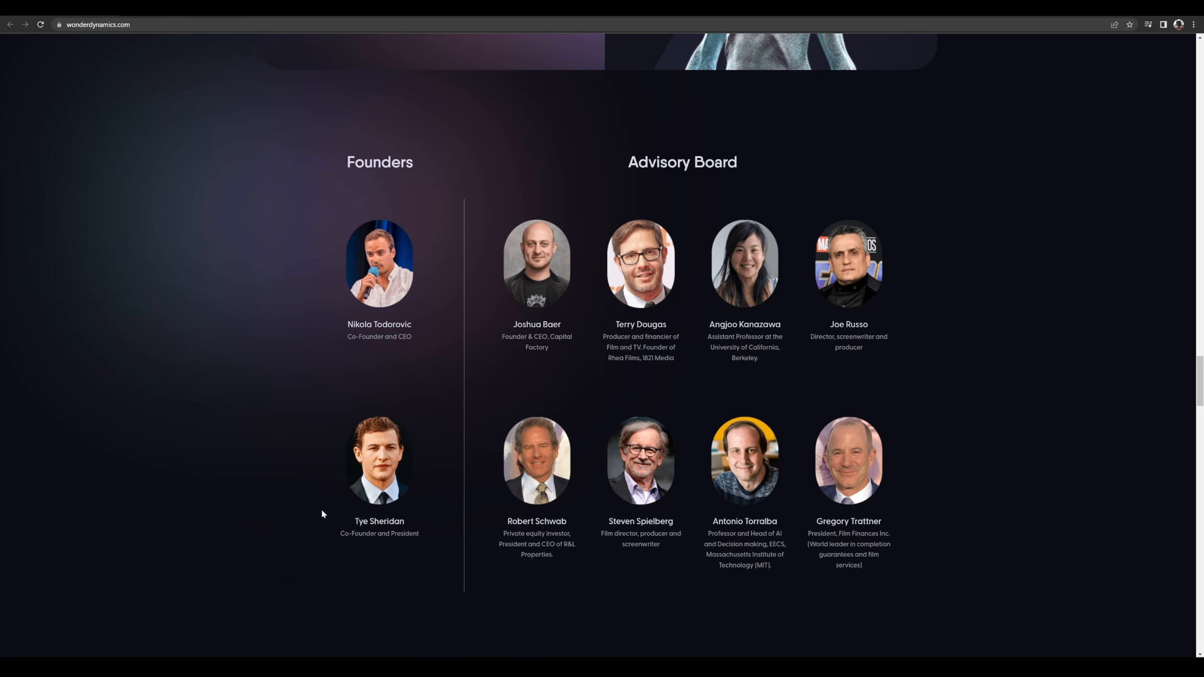
pyautogui.moveTo(335, 413)
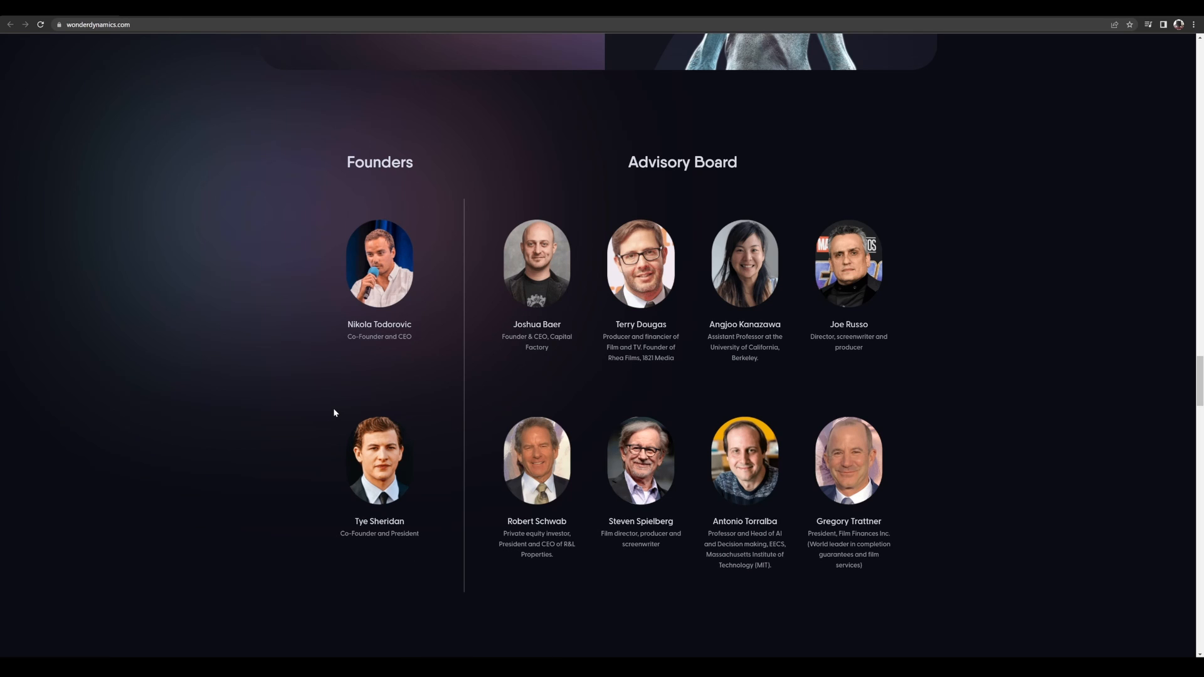
pyautogui.moveTo(615, 427)
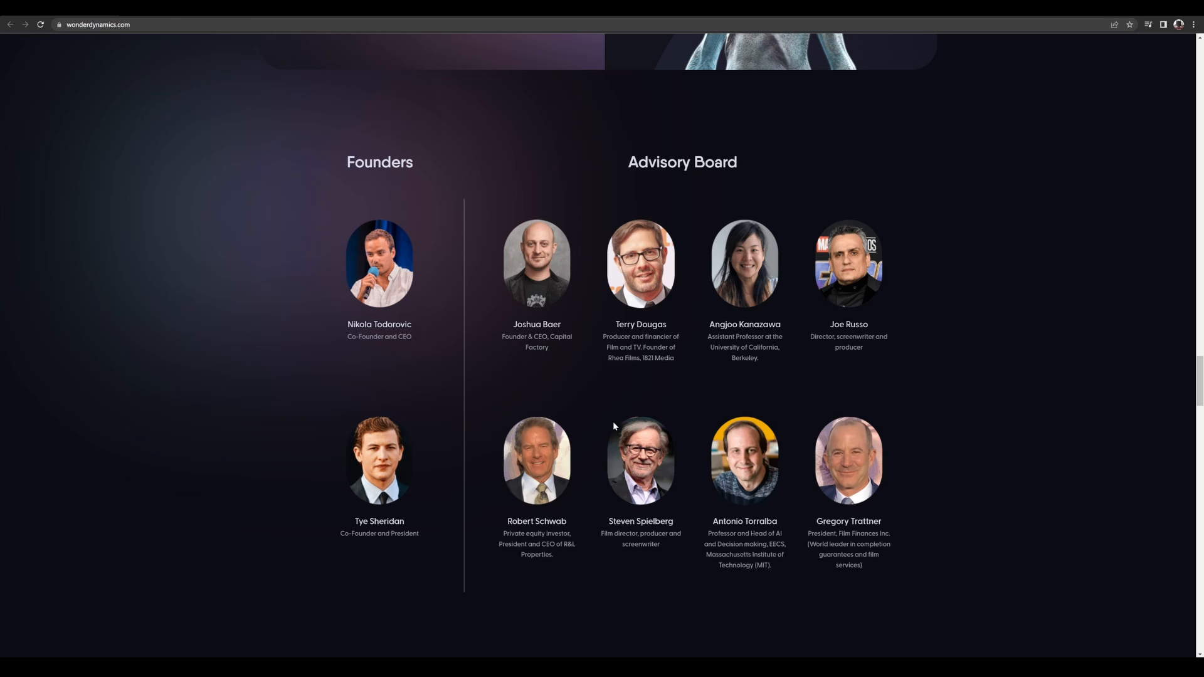
pyautogui.moveTo(899, 320)
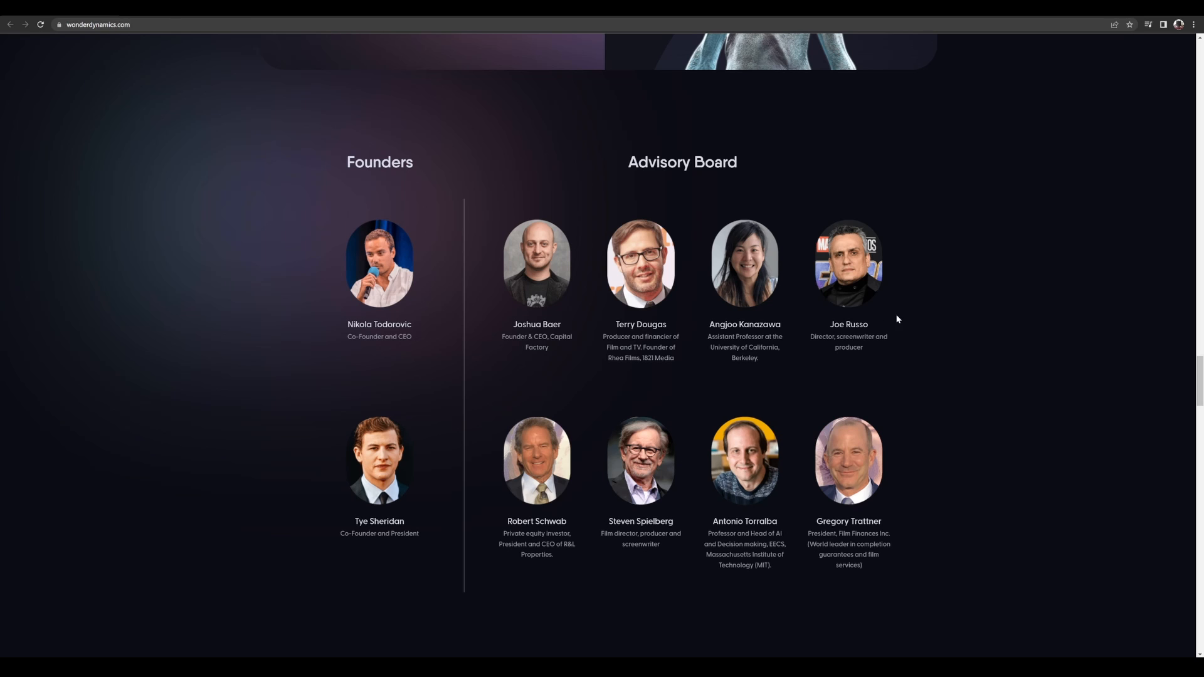
pyautogui.moveTo(976, 418)
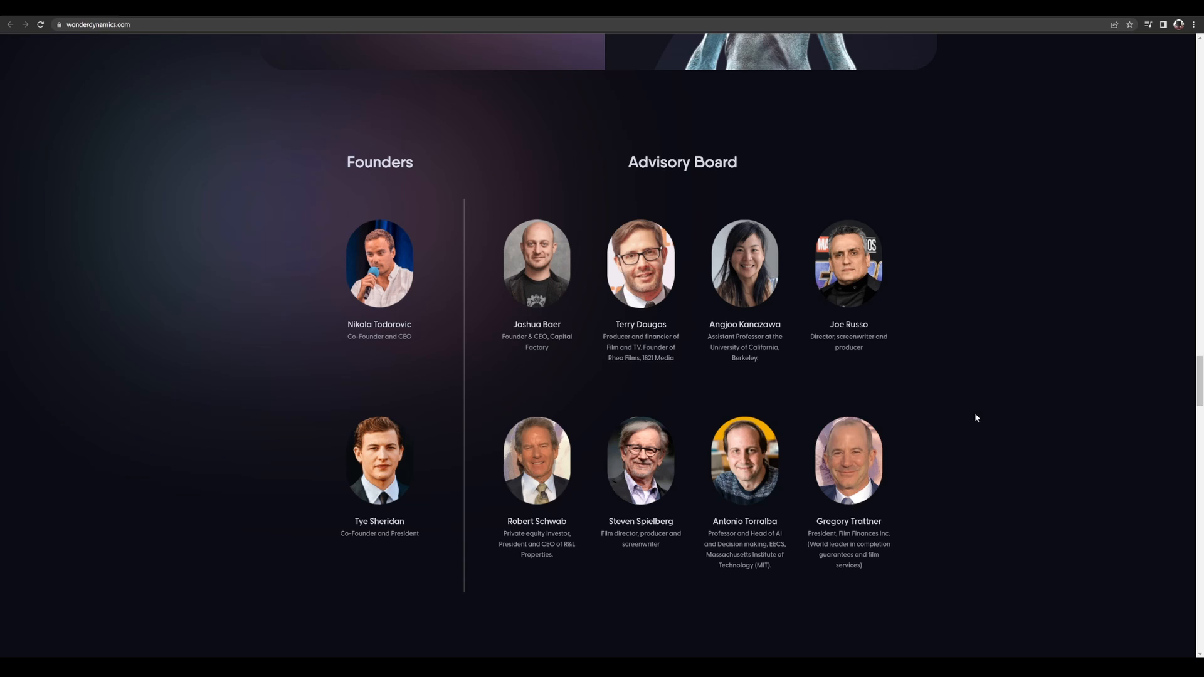
# - Scroll past the Multiple characters demo to 'Make hard VFX shots a thing of the past'
pyautogui.scroll(-3)
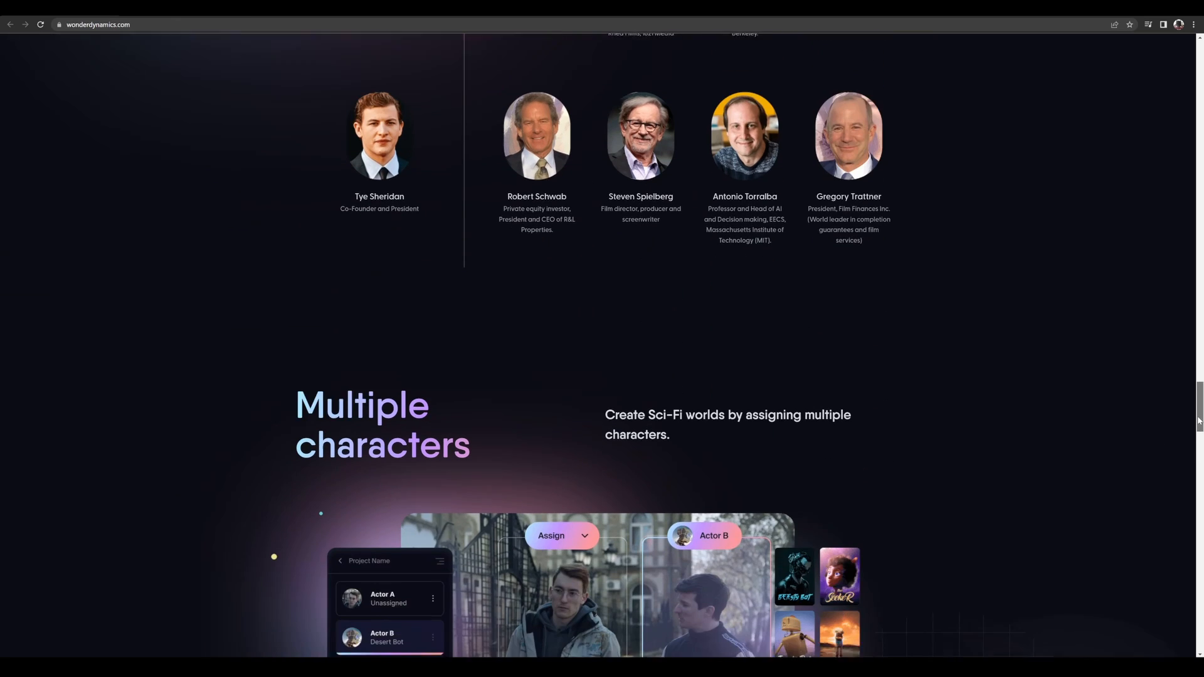
pyautogui.scroll(-3)
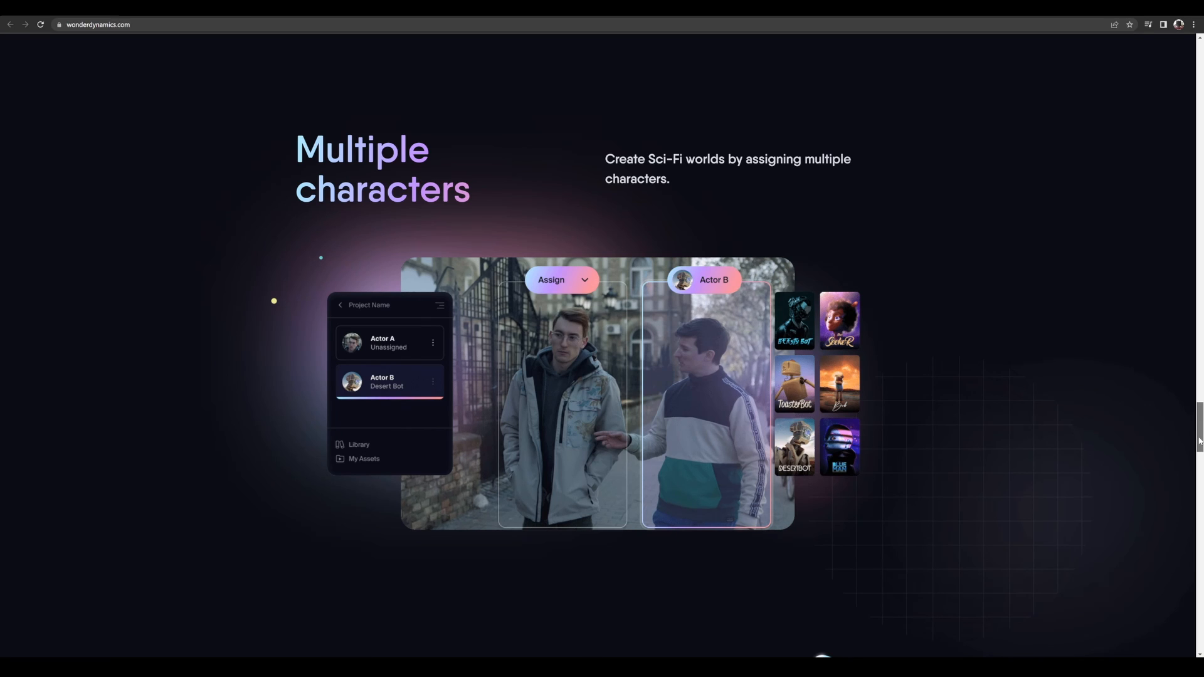
pyautogui.scroll(-3)
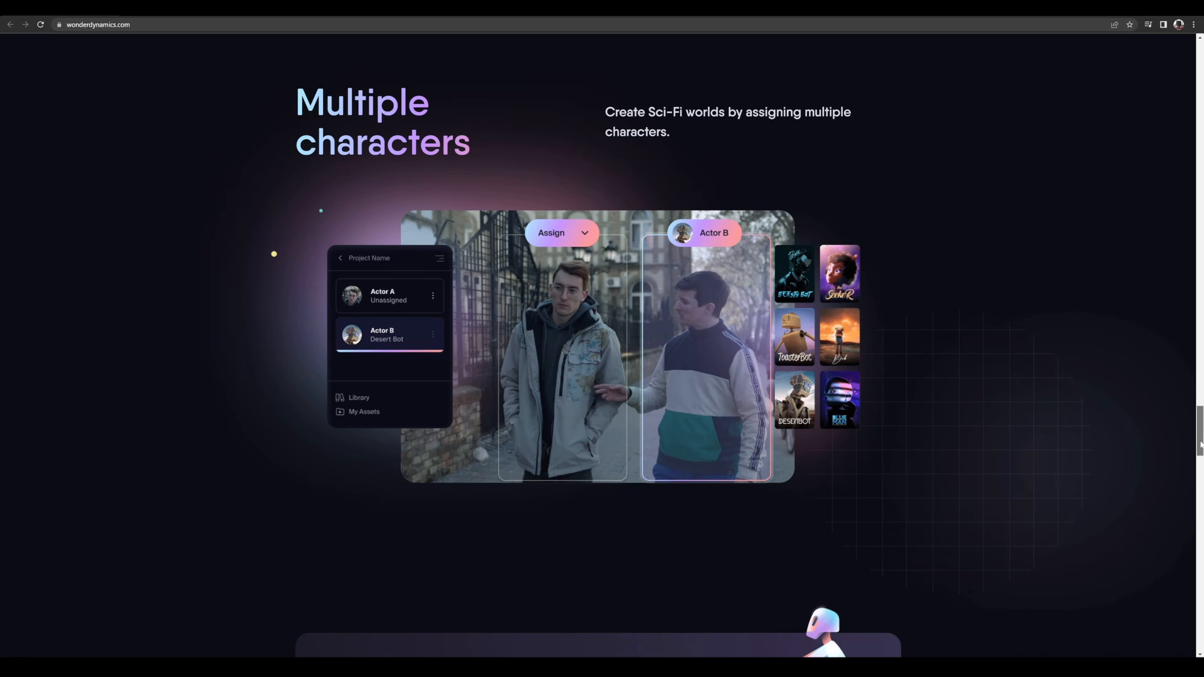
pyautogui.scroll(-3)
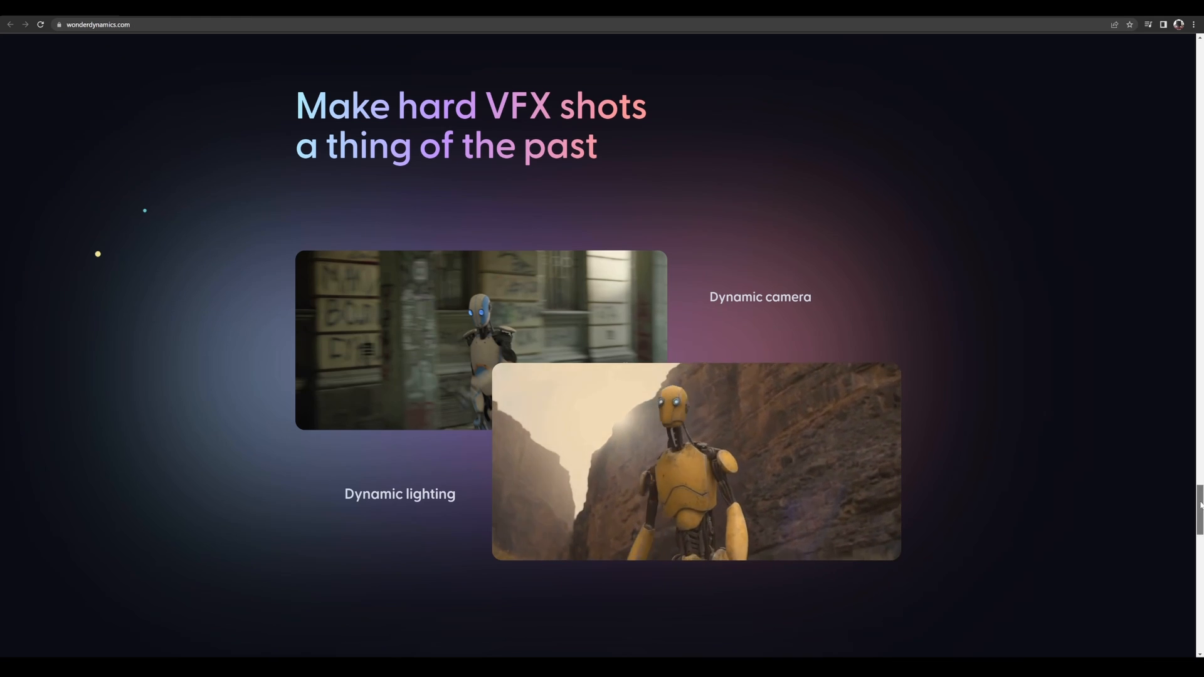
# - Scroll through the artist community characters and Get Wonder Studio Now section, then back to Welcome
pyautogui.scroll(-3)
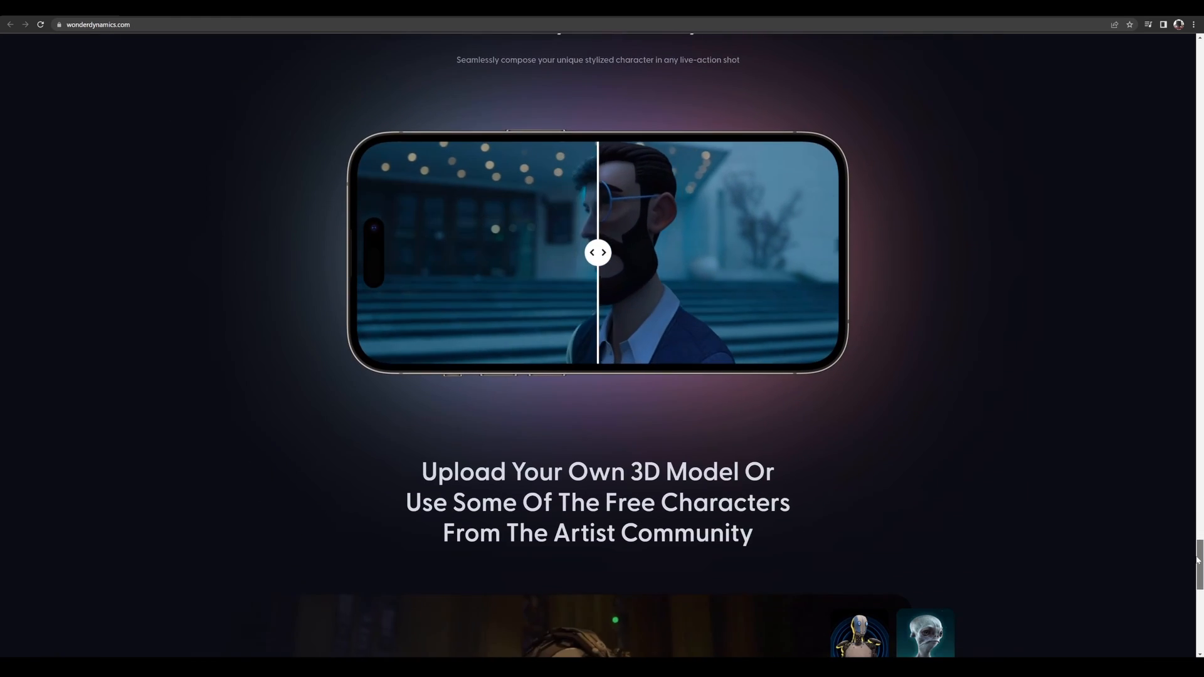
pyautogui.scroll(-3)
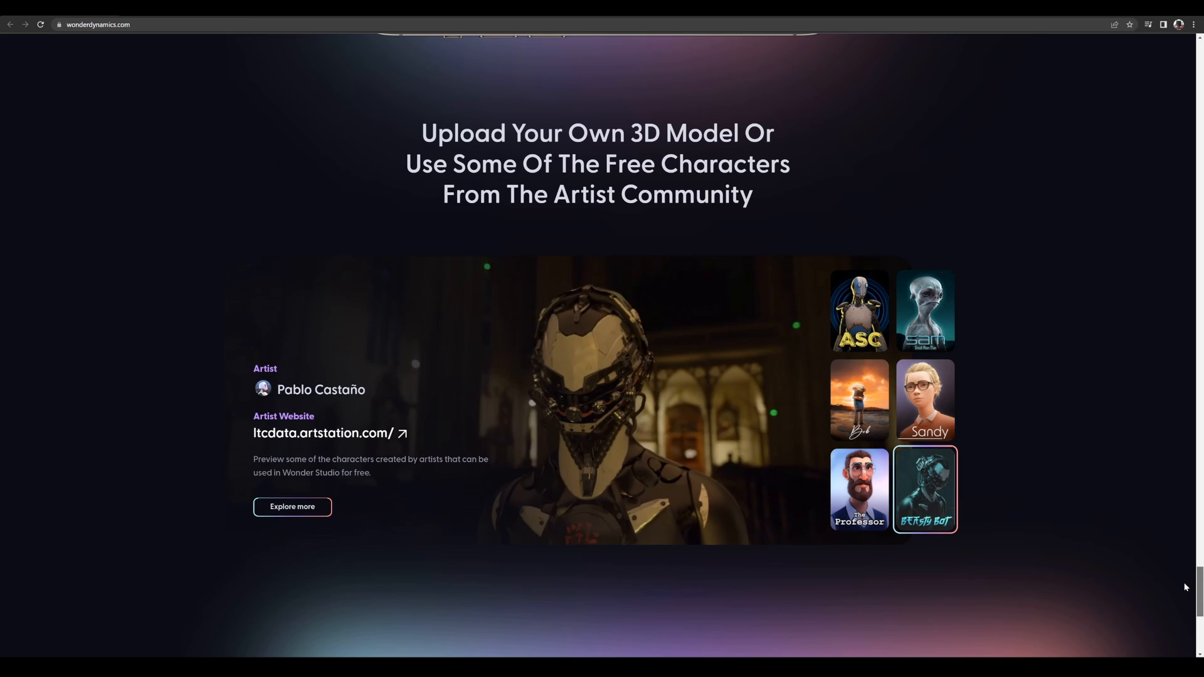
pyautogui.scroll(-3)
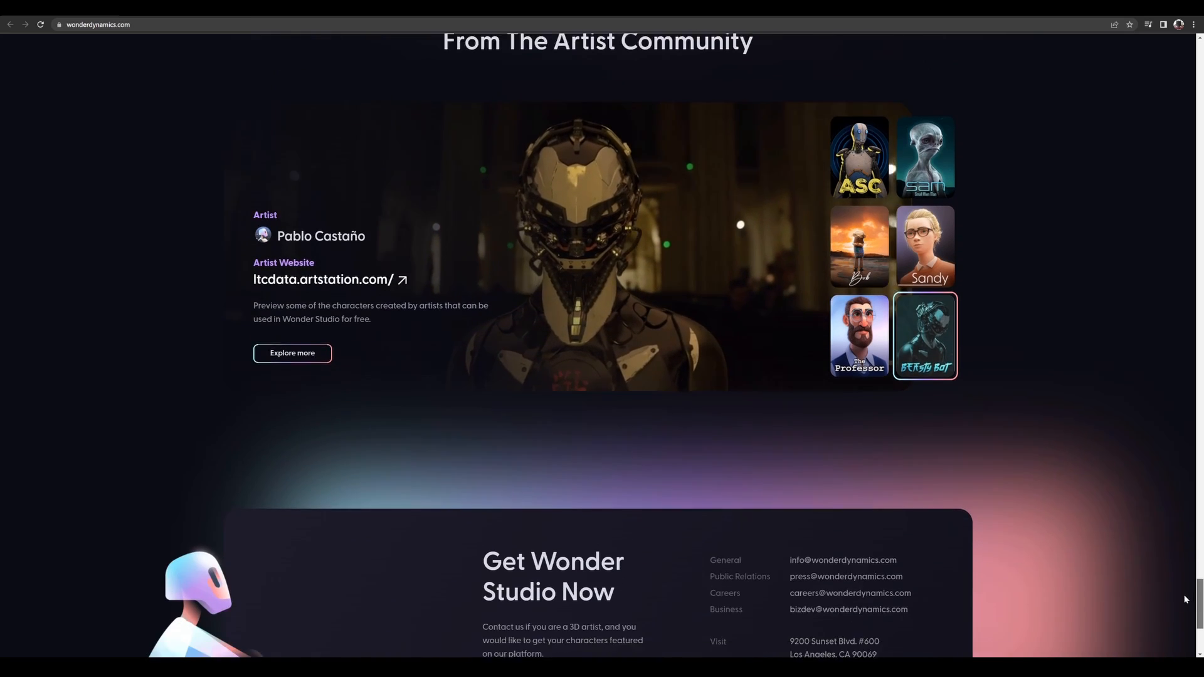
pyautogui.scroll(3)
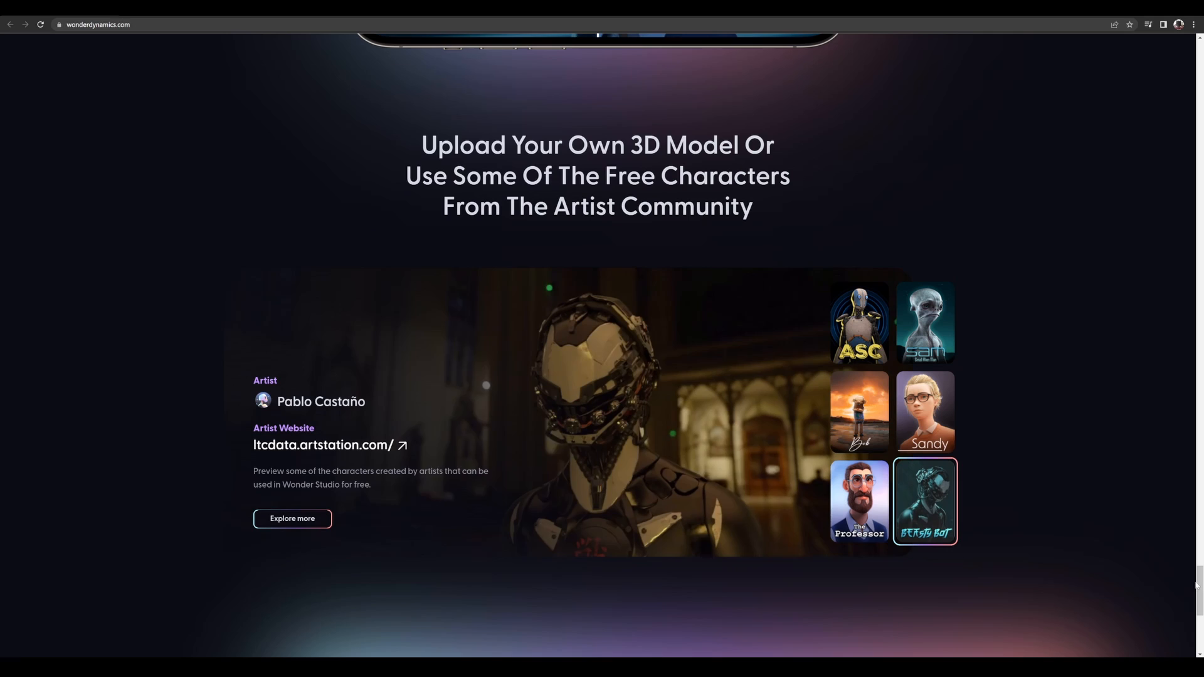
pyautogui.scroll(-3)
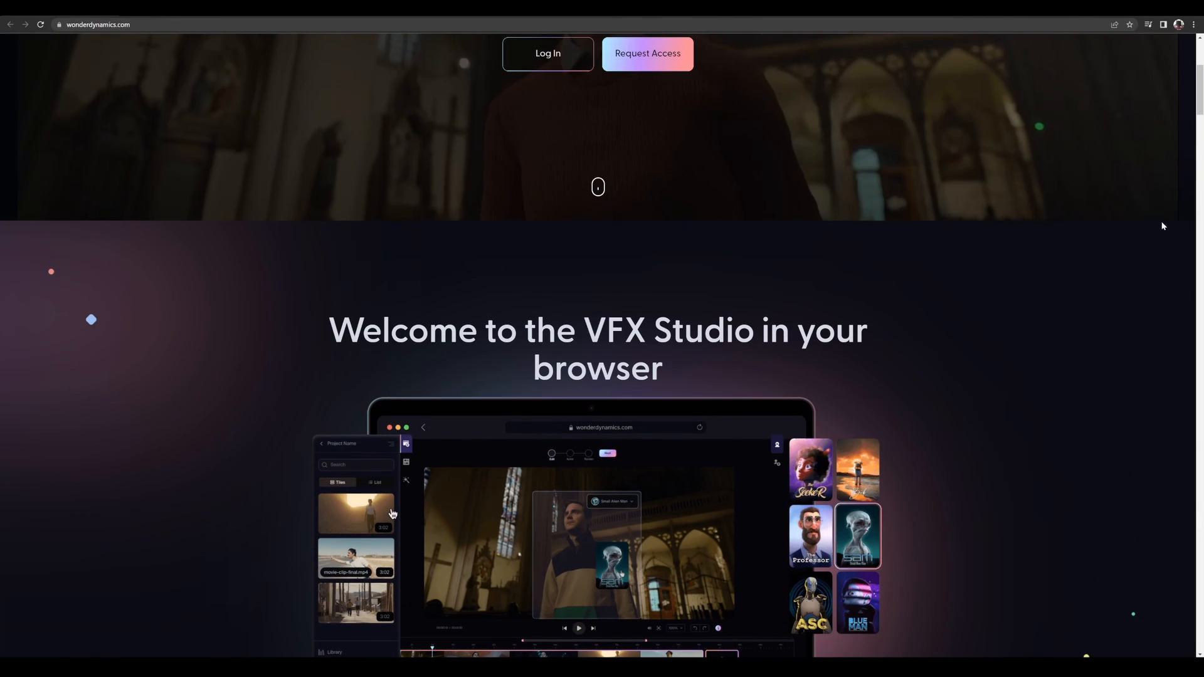
pyautogui.scroll(3)
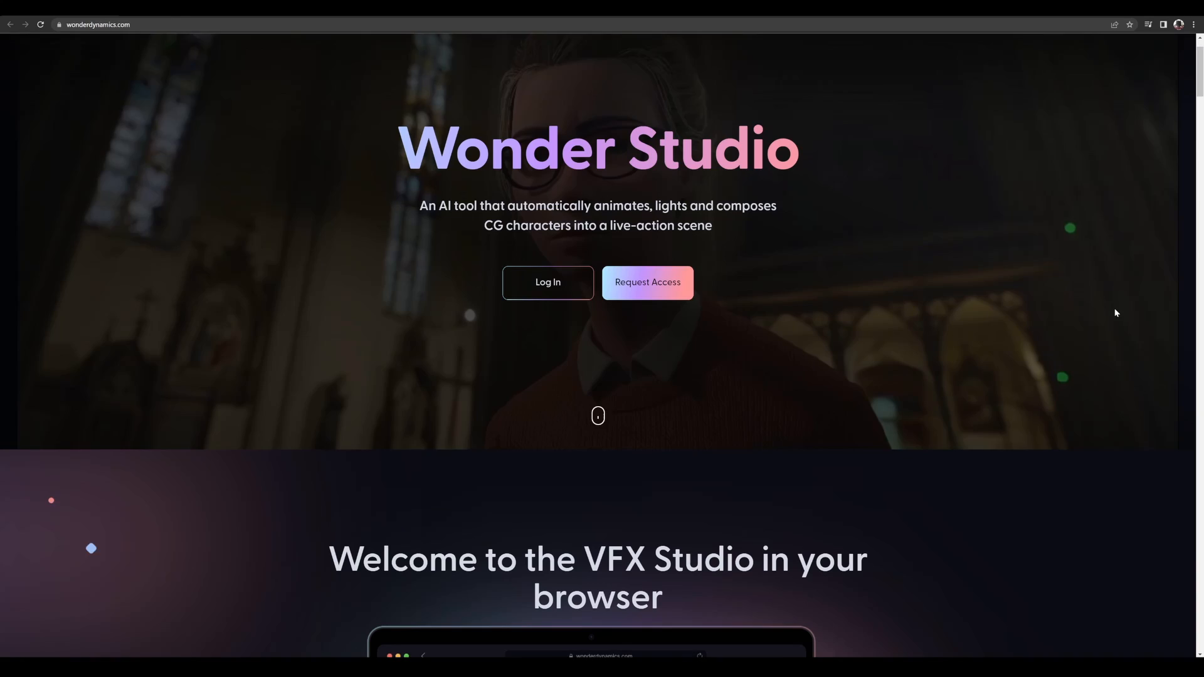
pyautogui.scroll(-3)
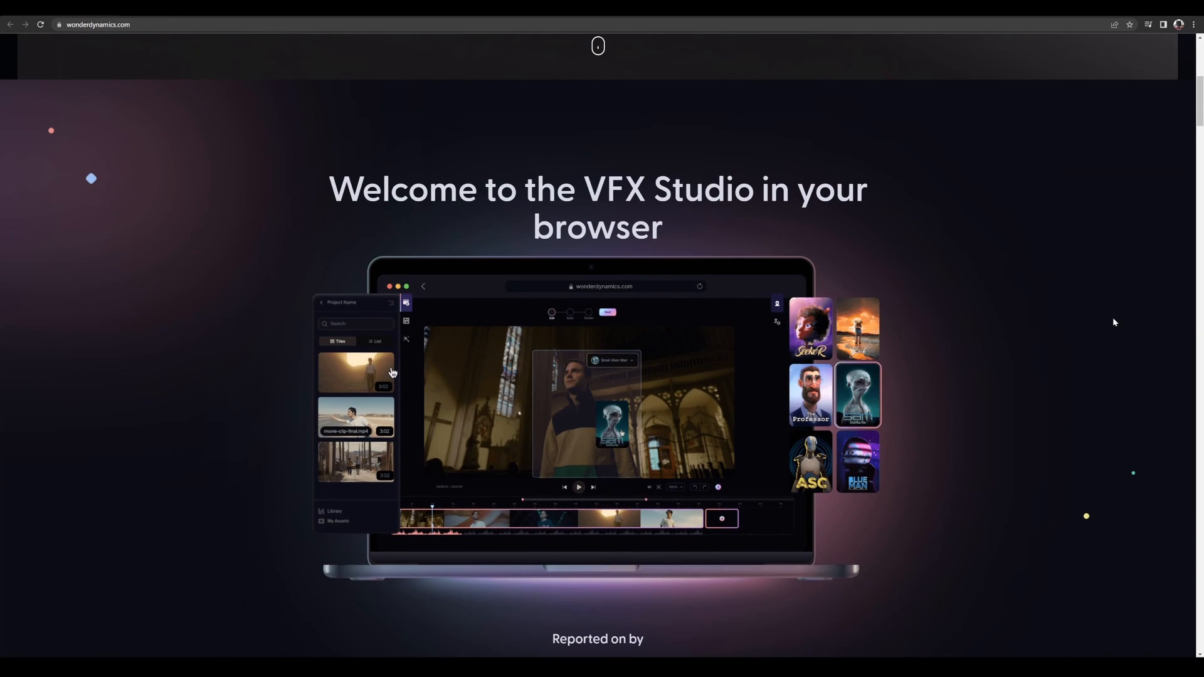